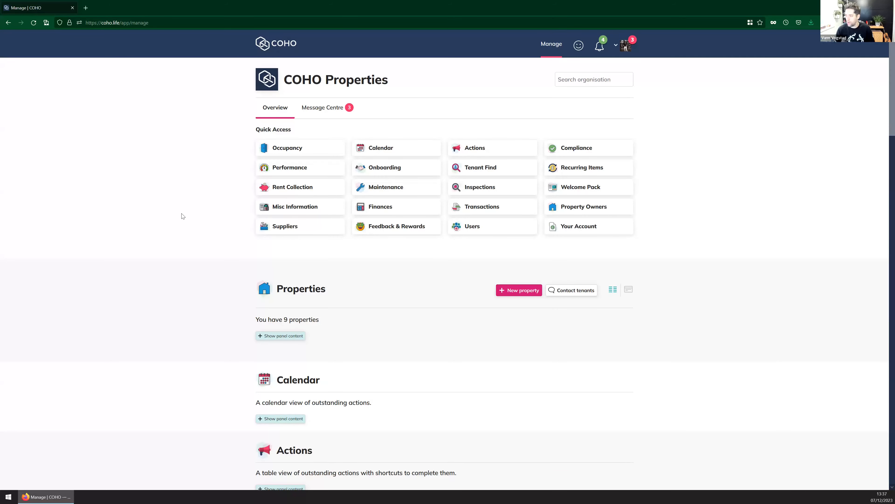
{"action": "mouse_move", "coordinate": [481, 235]}
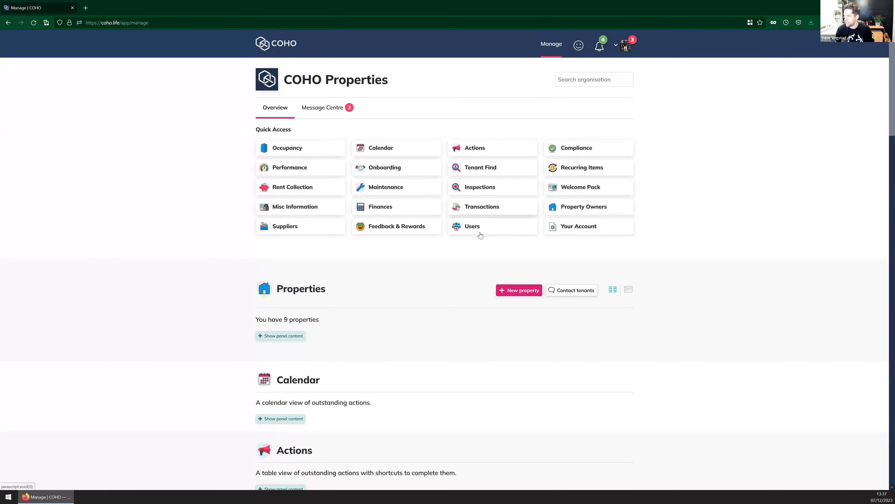
- Reveal the Properties panel and reach the 2 Test Mews, Winchester Street card
{"action": "left_click", "coordinate": [280, 336]}
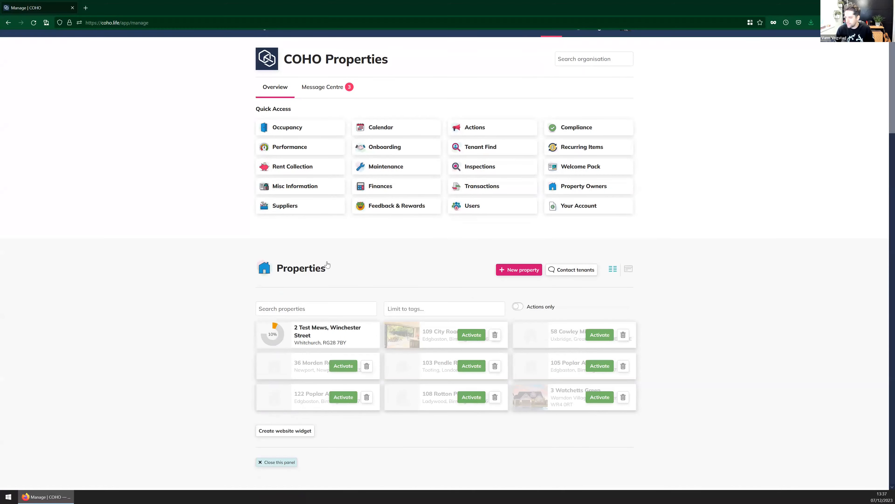
{"action": "scroll", "scroll_direction": "down", "scroll_amount": 3}
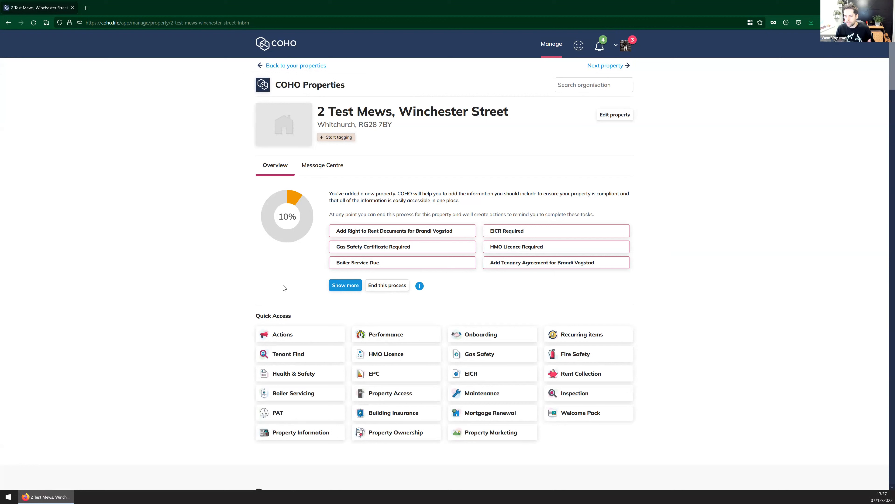
{"action": "mouse_move", "coordinate": [331, 267]}
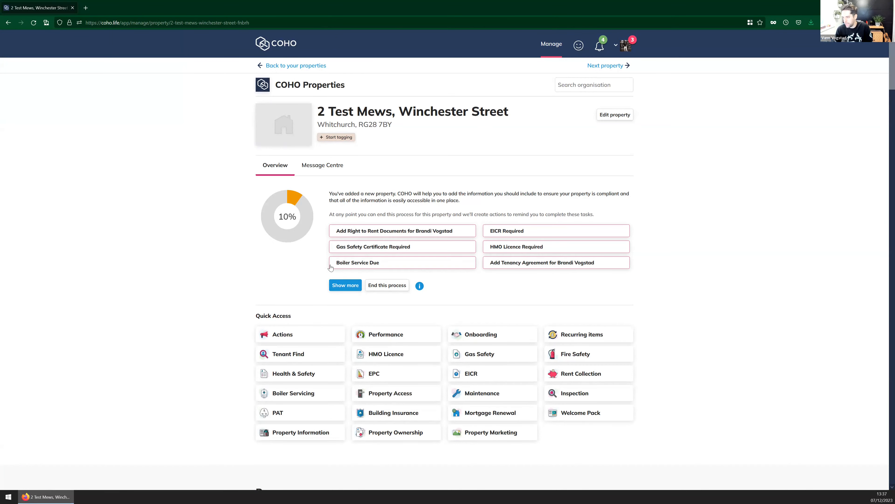
{"action": "mouse_move", "coordinate": [282, 231]}
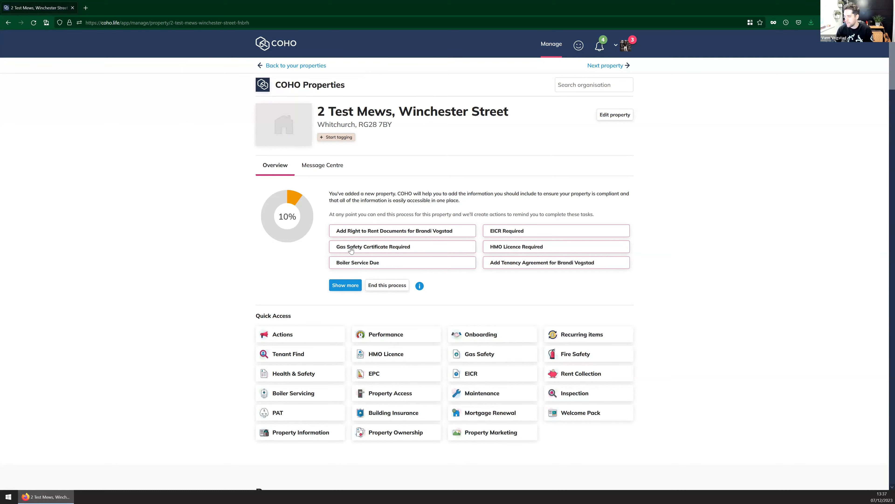
{"action": "left_click", "coordinate": [345, 284]}
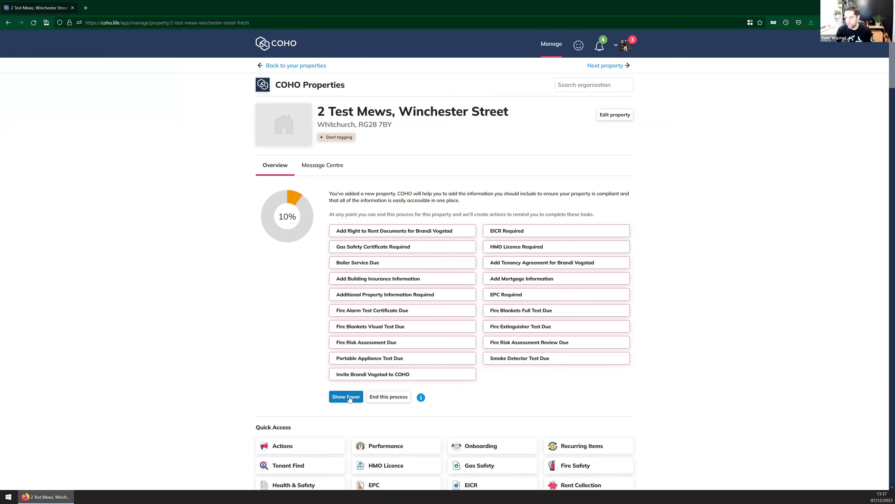
{"action": "left_click", "coordinate": [346, 396]}
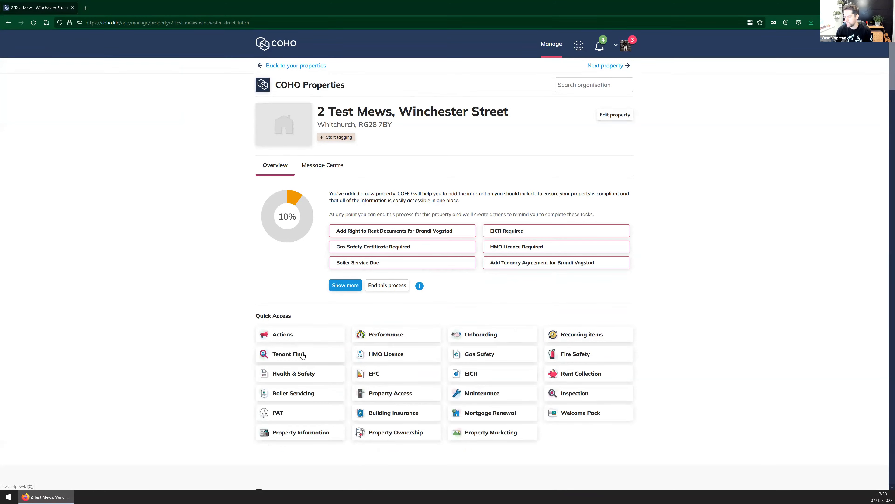
{"action": "scroll", "scroll_direction": "down", "scroll_amount": 3}
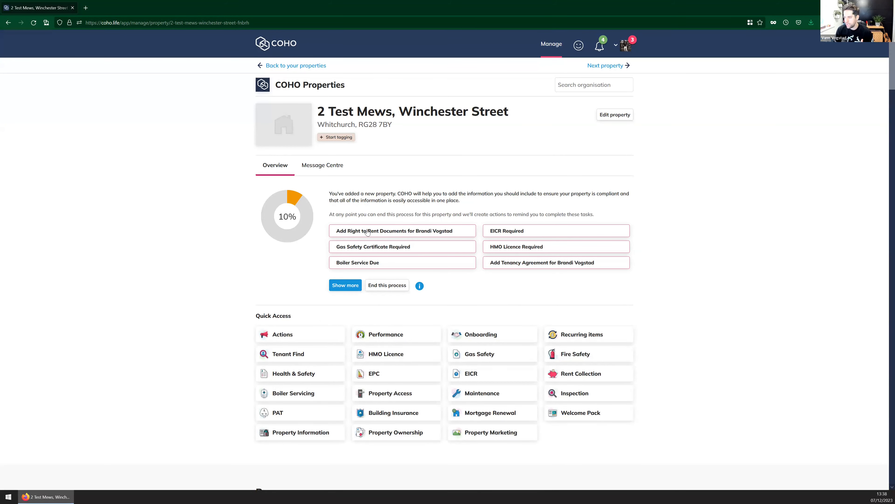
{"action": "mouse_move", "coordinate": [507, 249]}
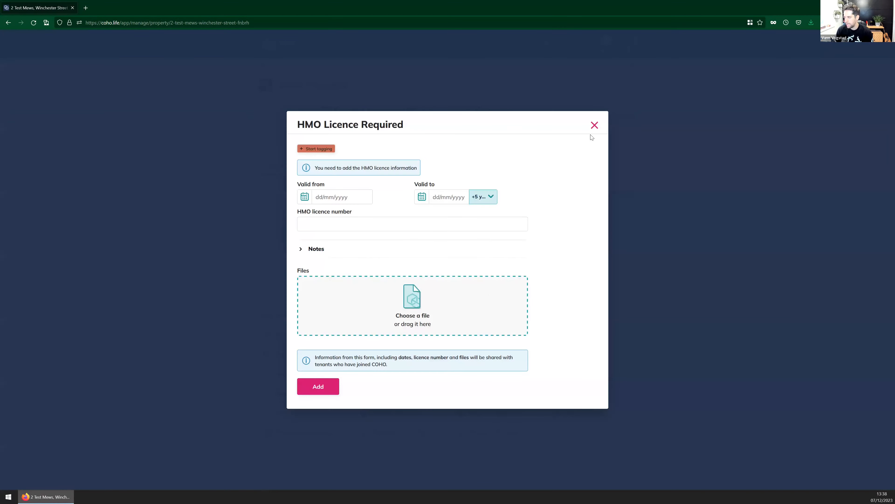
{"action": "left_click", "coordinate": [595, 125]}
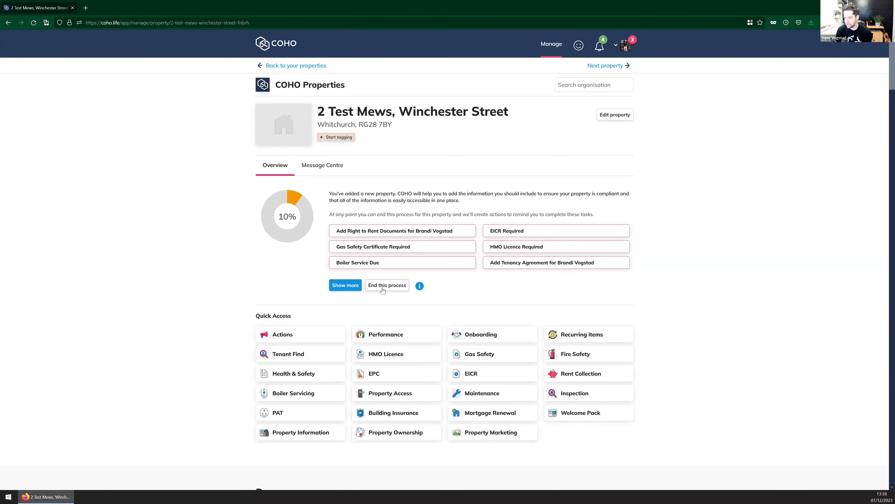
- End the 2 Test Mews setup process and reveal the organisation's property list
{"action": "left_click", "coordinate": [387, 285]}
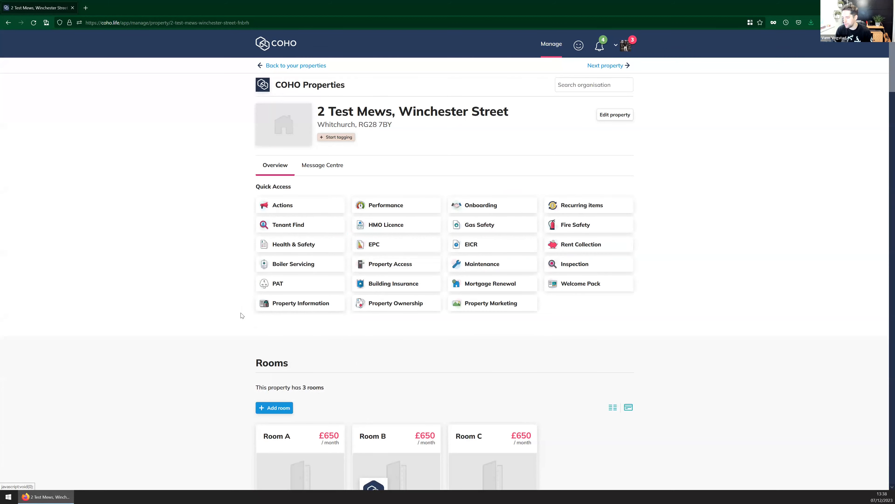
{"action": "scroll", "scroll_direction": "down", "scroll_amount": 3}
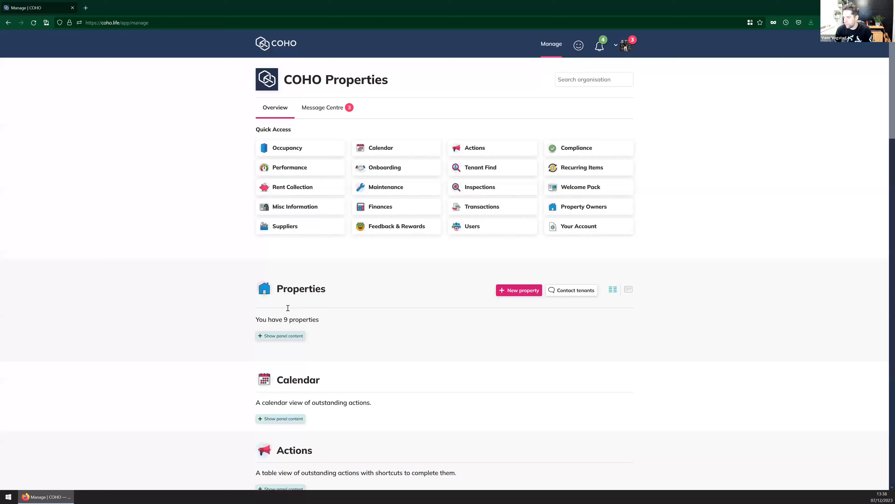
{"action": "left_click", "coordinate": [280, 336]}
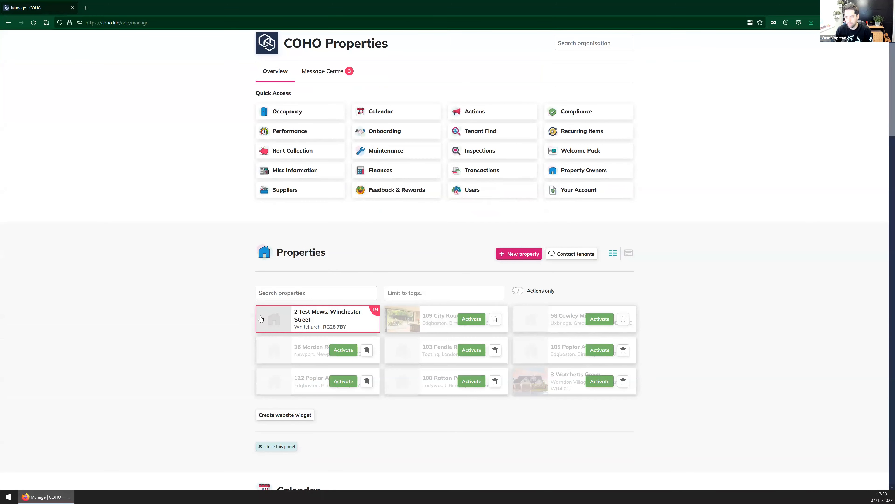
{"action": "mouse_move", "coordinate": [207, 286]}
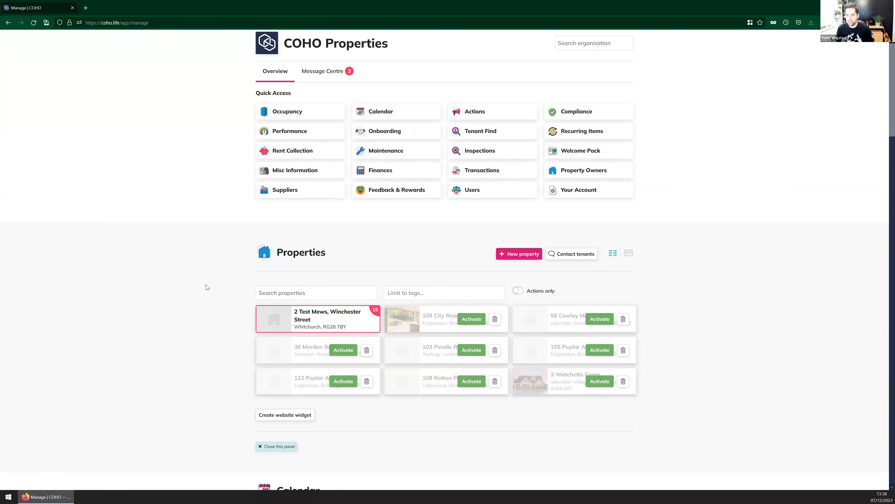
{"action": "mouse_move", "coordinate": [209, 303]}
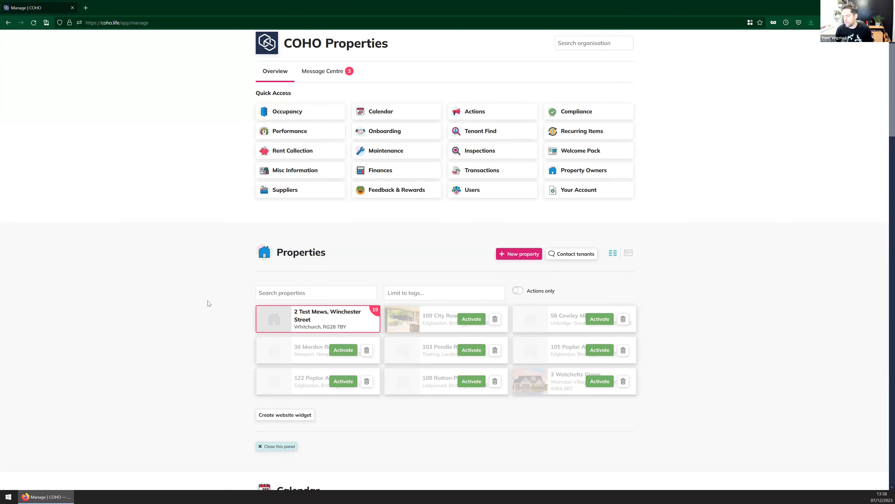
- Show the three outstanding tenancy actions for Brandi on the 2 Test Mews property page
{"action": "left_click", "coordinate": [327, 315]}
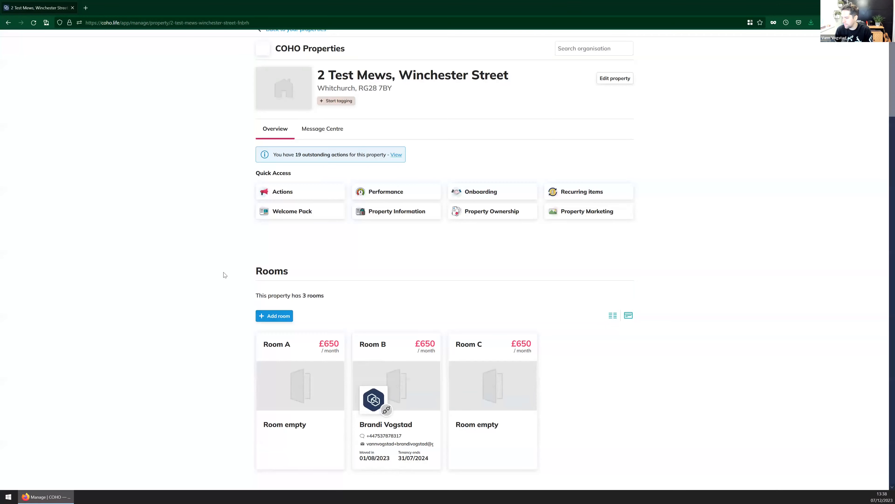
{"action": "scroll", "scroll_direction": "down", "scroll_amount": 3}
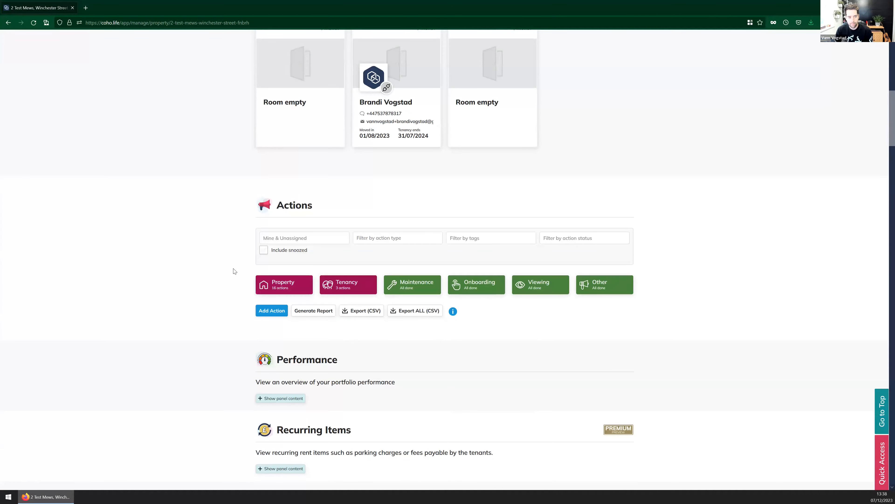
{"action": "left_click", "coordinate": [284, 285]}
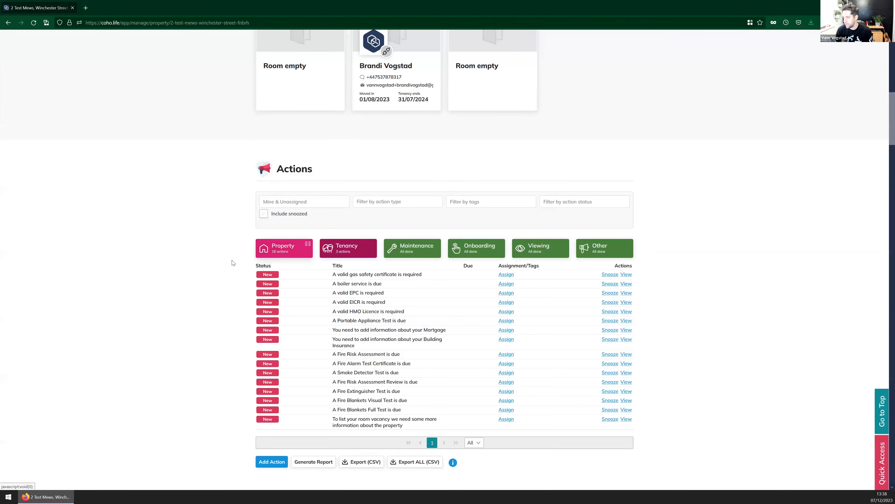
{"action": "scroll", "scroll_direction": "down", "scroll_amount": 3}
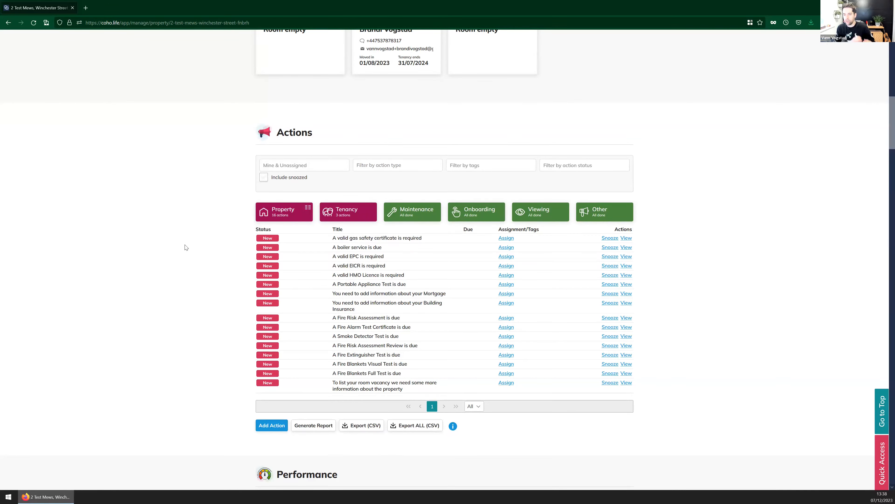
{"action": "mouse_move", "coordinate": [201, 235]}
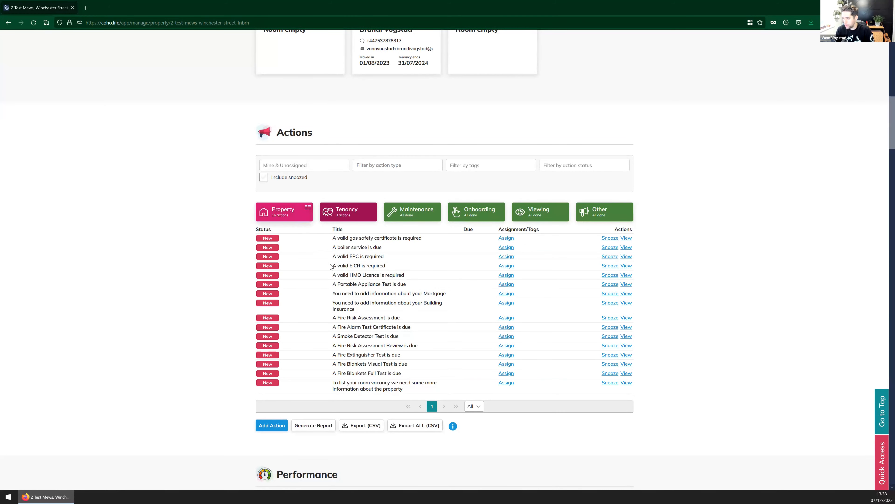
{"action": "left_click", "coordinate": [348, 212]}
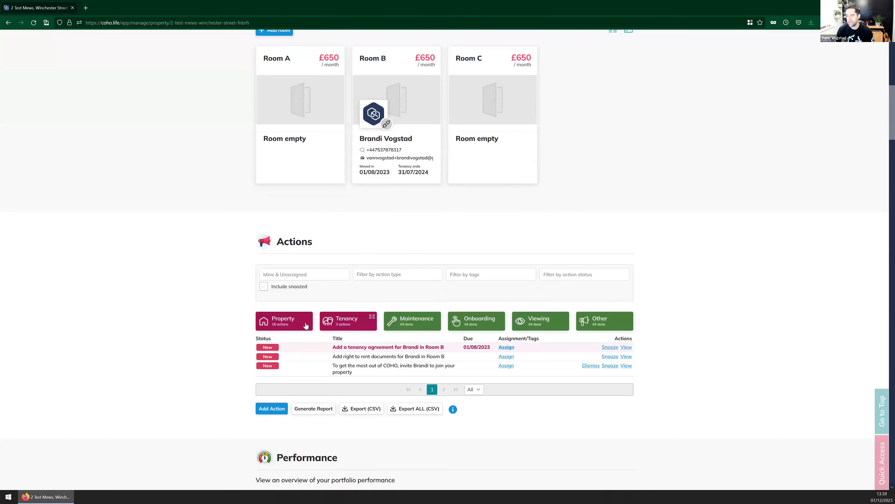
{"action": "left_click", "coordinate": [284, 321]}
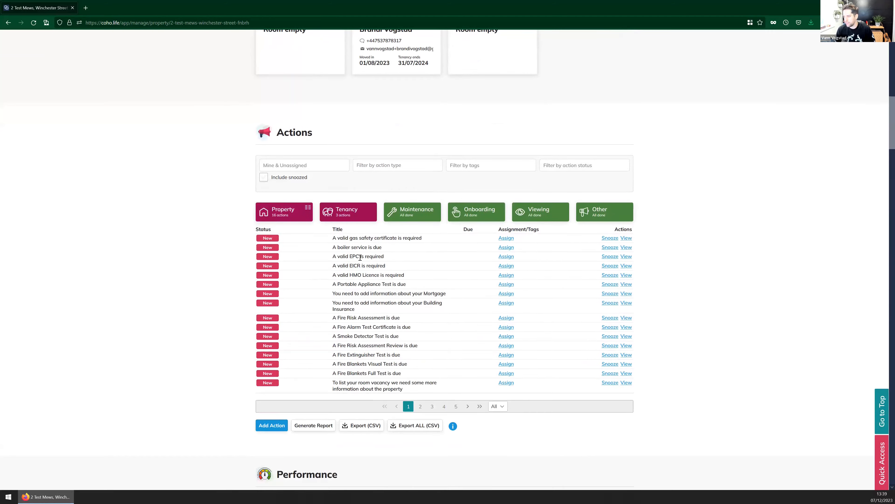
{"action": "mouse_move", "coordinate": [507, 241]}
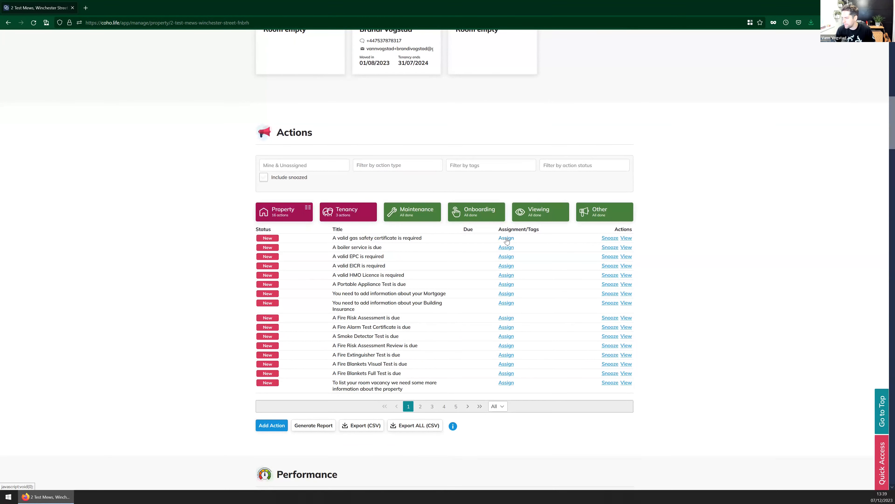
{"action": "left_click", "coordinate": [506, 238]}
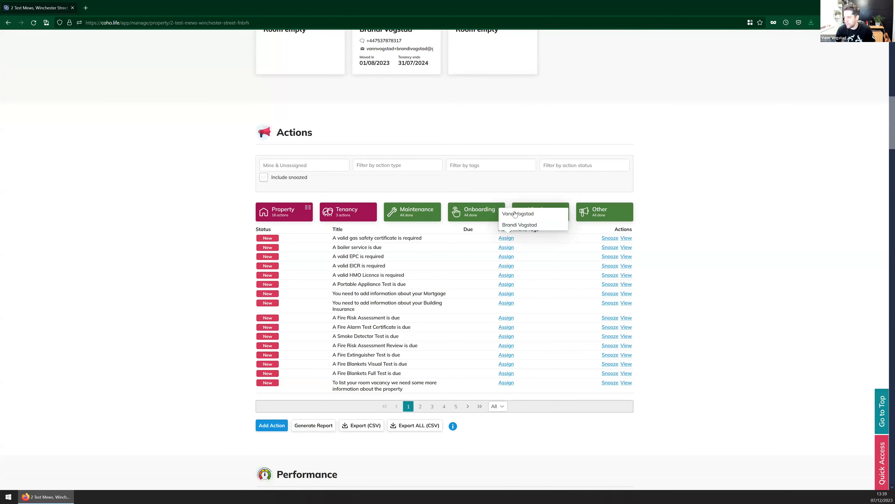
{"action": "mouse_move", "coordinate": [154, 235]}
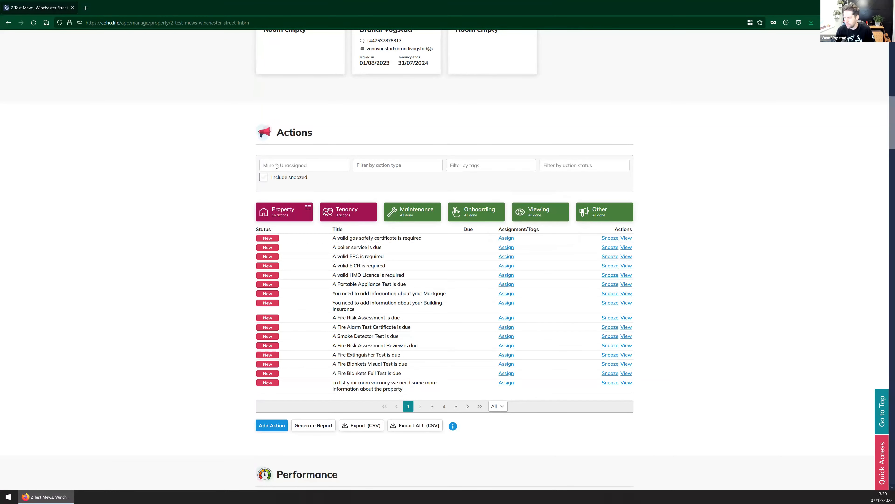
{"action": "left_click", "coordinate": [305, 165]}
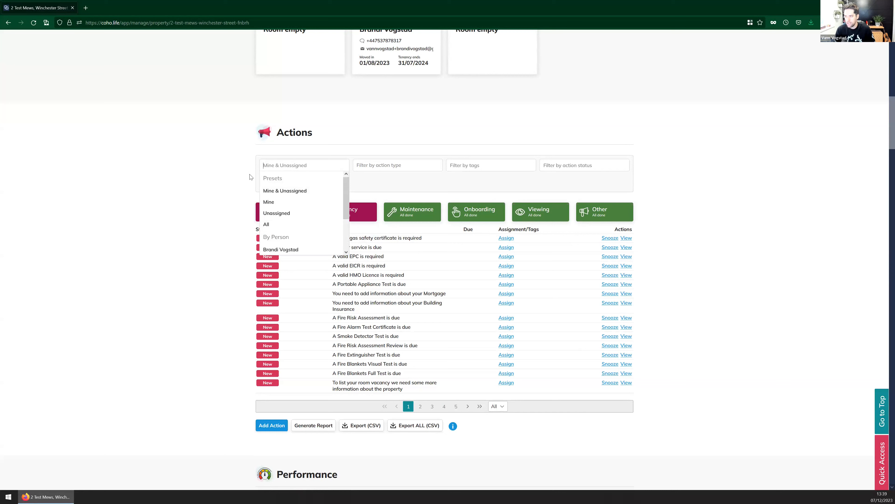
{"action": "left_click", "coordinate": [293, 165]}
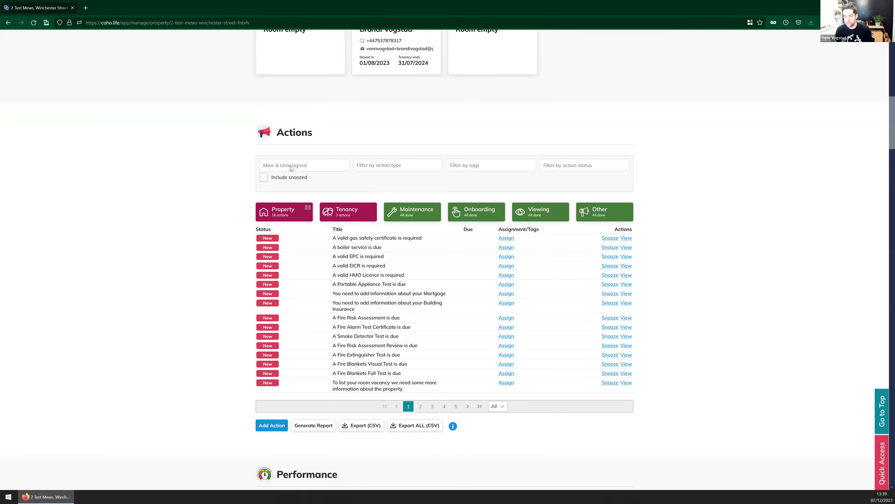
{"action": "left_click", "coordinate": [304, 165]}
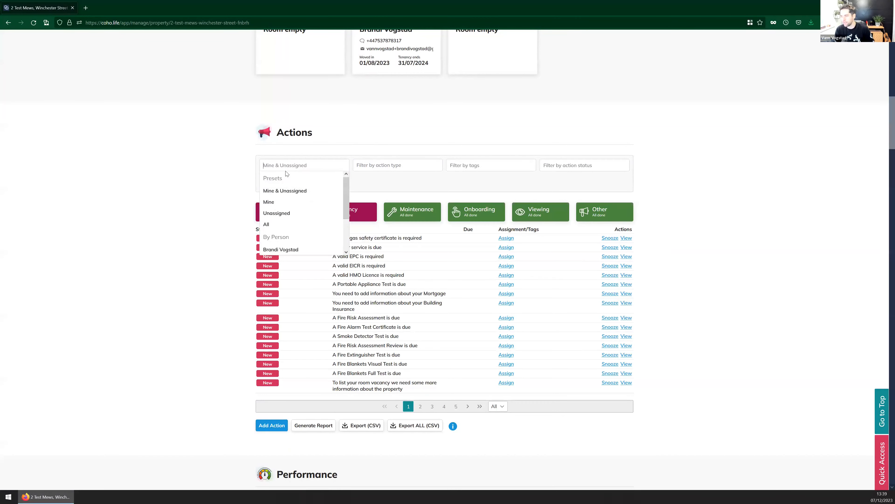
{"action": "mouse_move", "coordinate": [273, 225]}
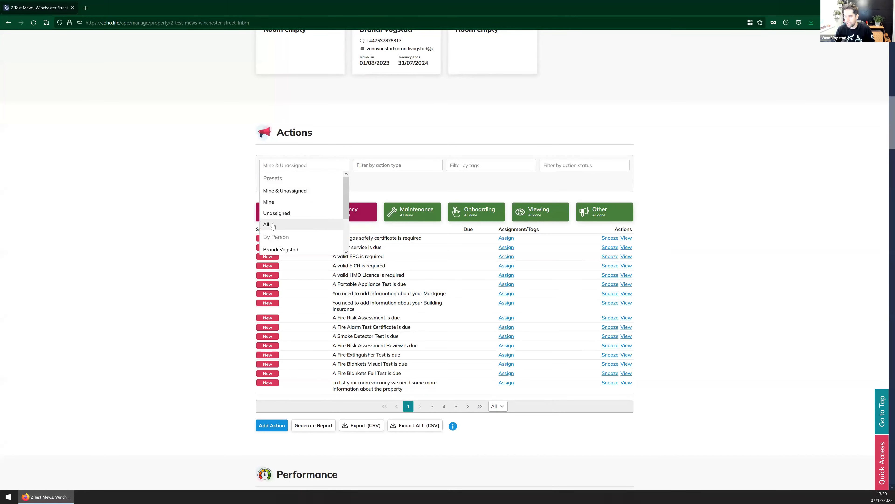
{"action": "mouse_move", "coordinate": [212, 223]}
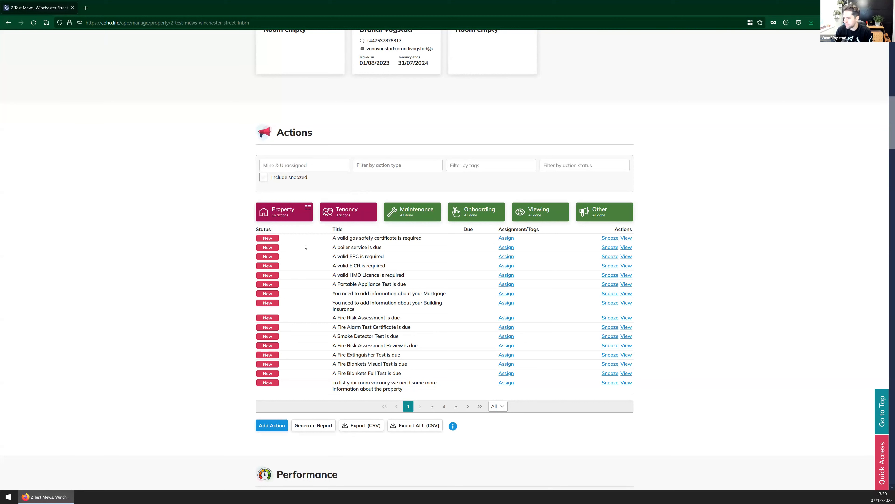
{"action": "mouse_move", "coordinate": [345, 249]}
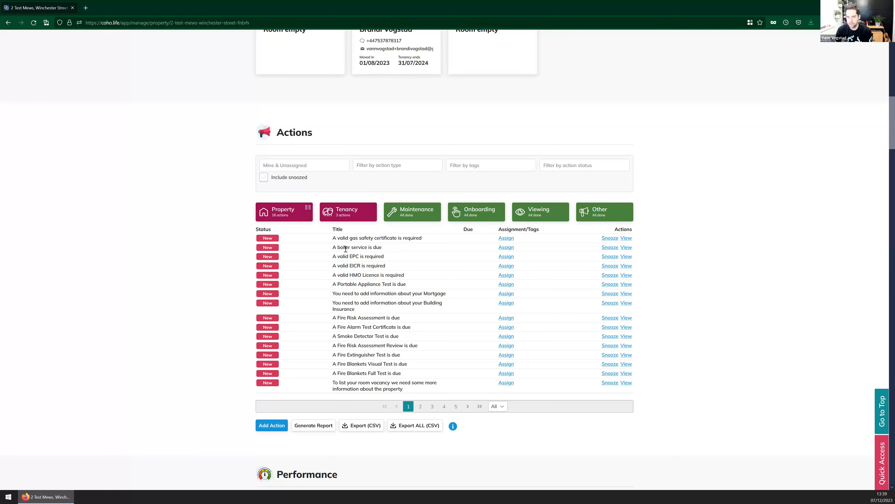
- Start assigning the gas safety certificate action now marked In Progress
{"action": "scroll", "scroll_direction": "down", "scroll_amount": 3}
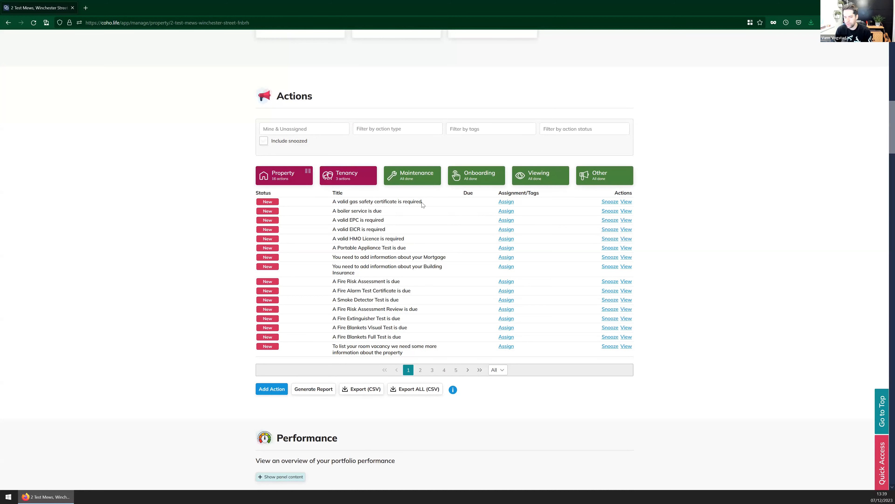
{"action": "mouse_move", "coordinate": [274, 204]}
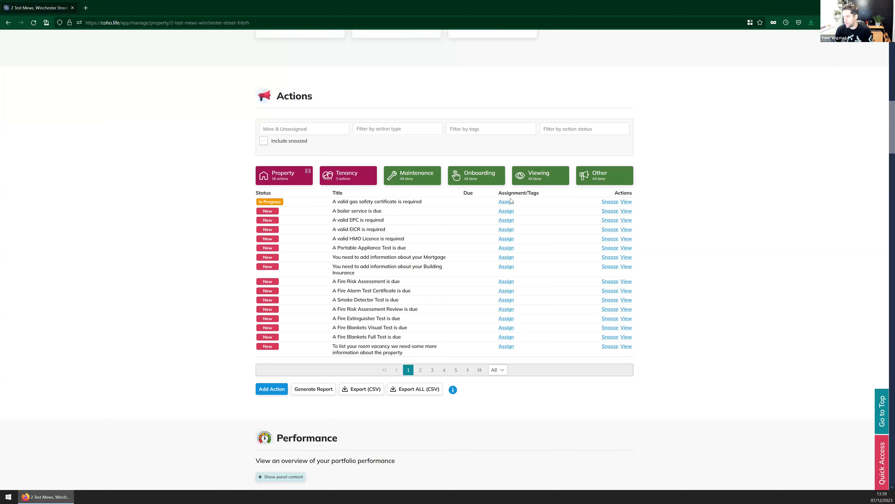
{"action": "left_click", "coordinate": [506, 201]}
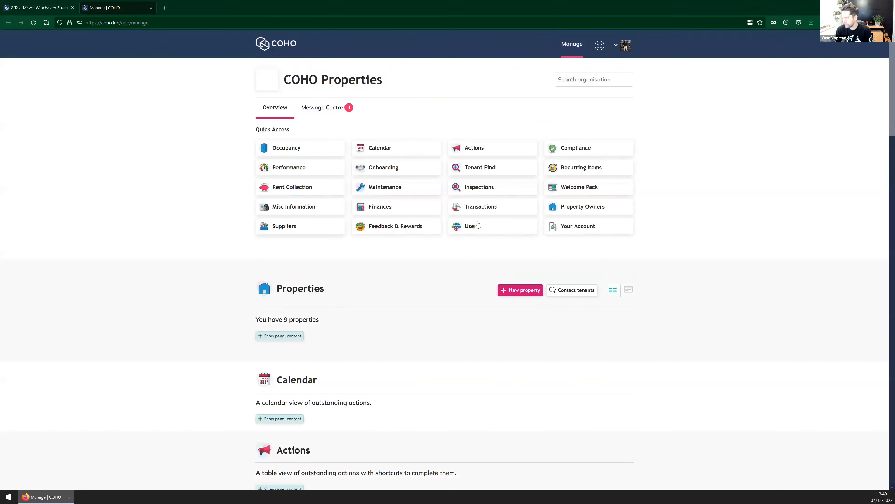
- Expand the Automatic assignments table in the organisation's Users panel
{"action": "left_click", "coordinate": [470, 225]}
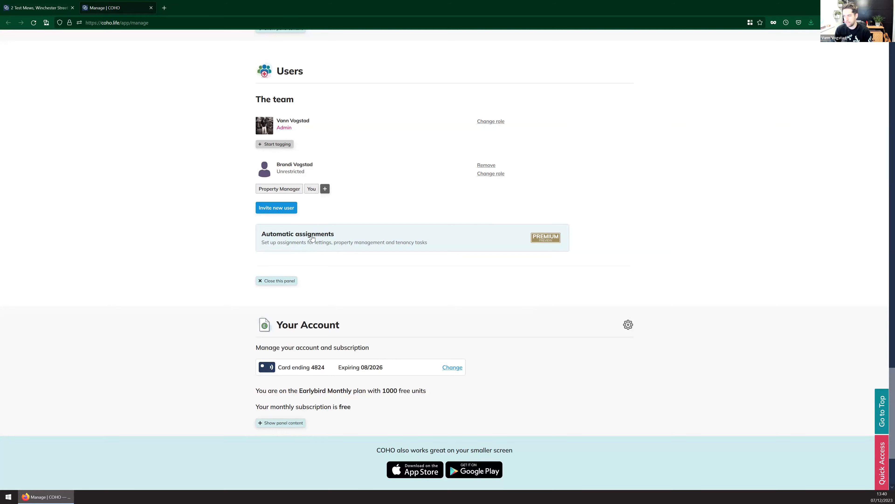
{"action": "left_click", "coordinate": [297, 236]}
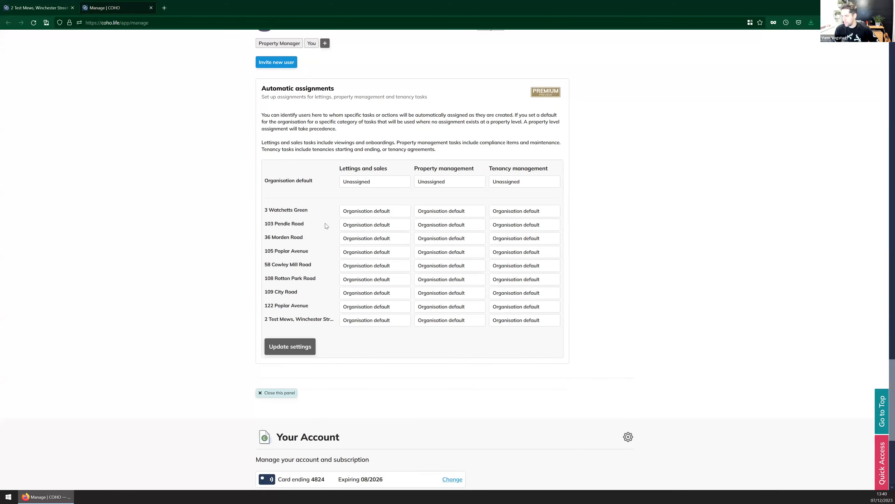
{"action": "scroll", "scroll_direction": "down", "scroll_amount": 3}
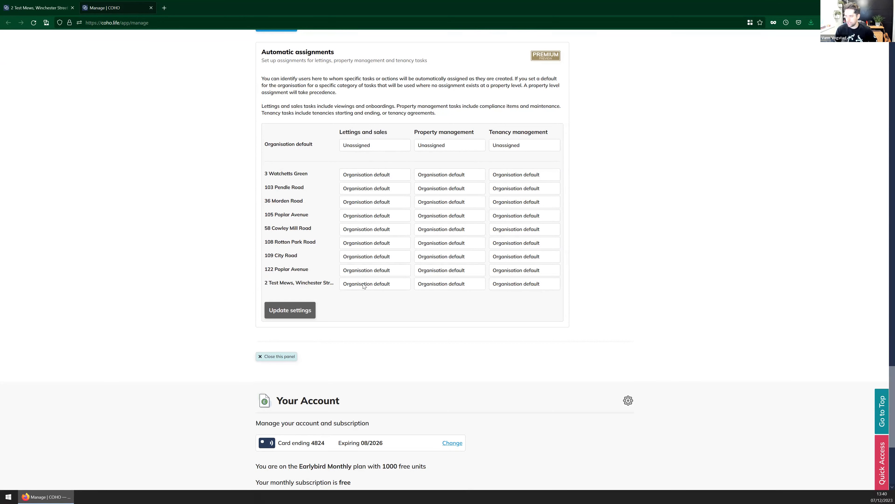
{"action": "mouse_move", "coordinate": [373, 146]}
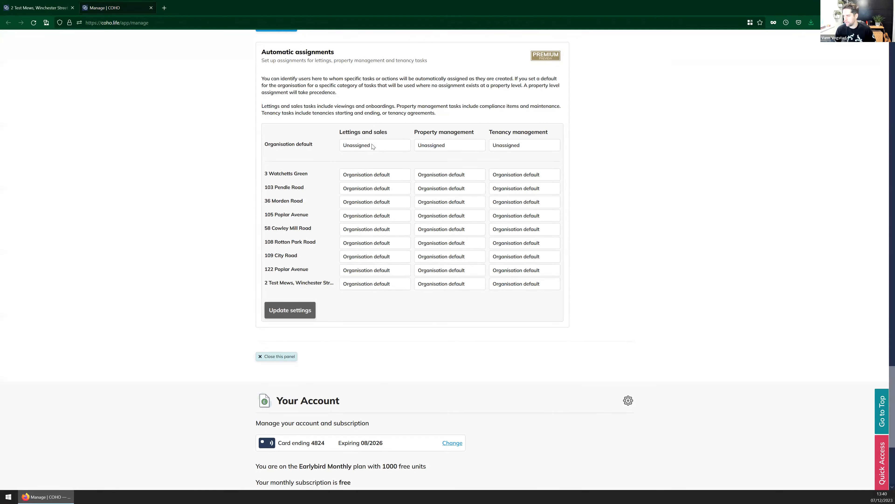
{"action": "left_click", "coordinate": [375, 284]}
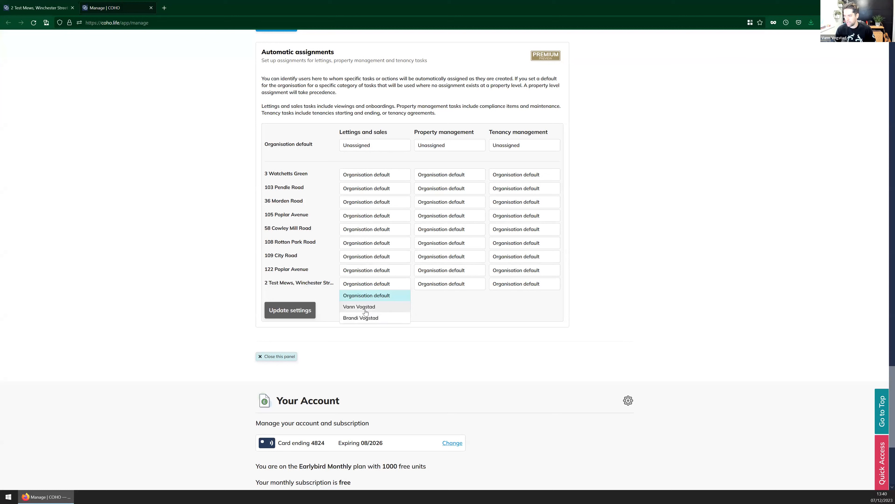
{"action": "left_click", "coordinate": [359, 306]}
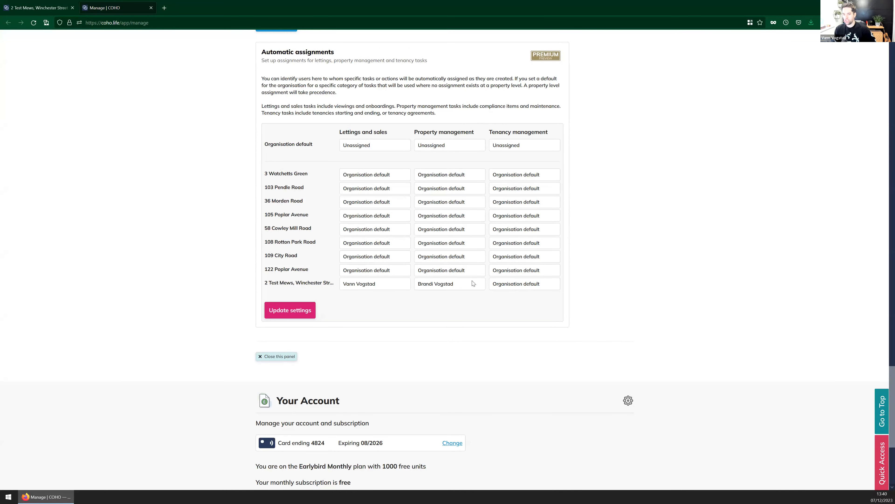
{"action": "mouse_move", "coordinate": [467, 276]}
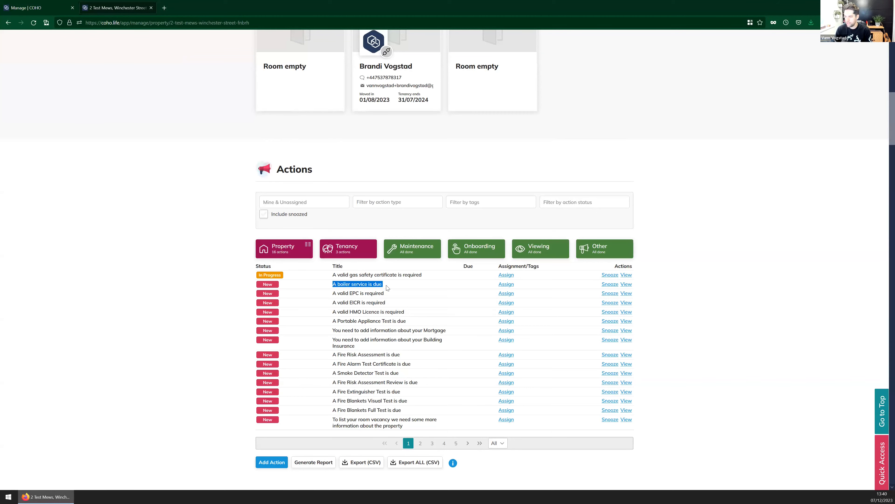
- Switch Boiler Servicing reminders off for 2 Test Mews and save
{"action": "scroll", "scroll_direction": "down", "scroll_amount": 3}
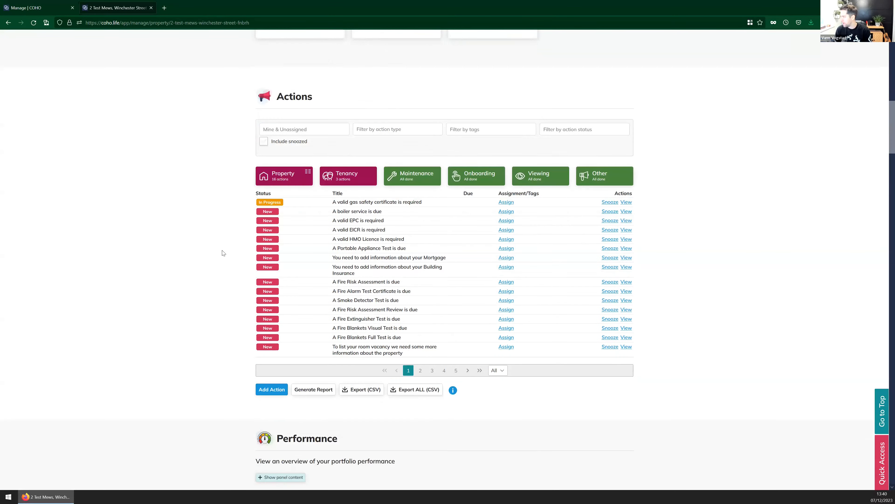
{"action": "scroll", "scroll_direction": "down", "scroll_amount": 3}
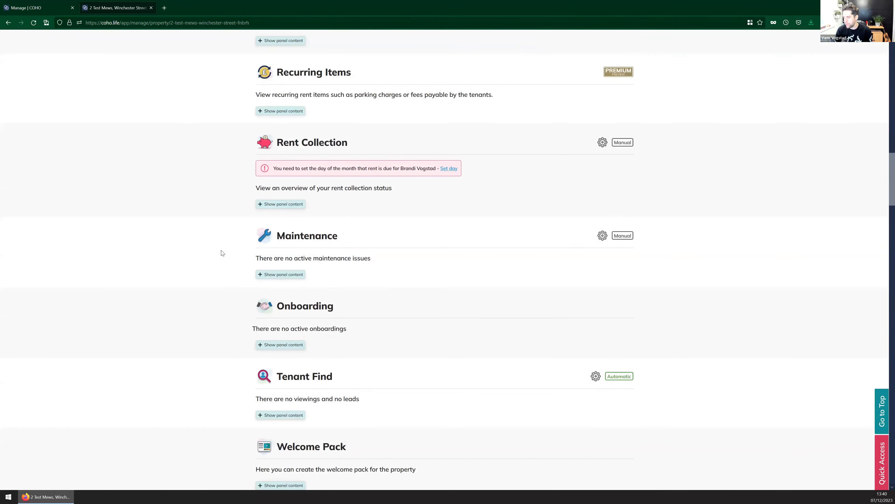
{"action": "scroll", "scroll_direction": "down", "scroll_amount": 3}
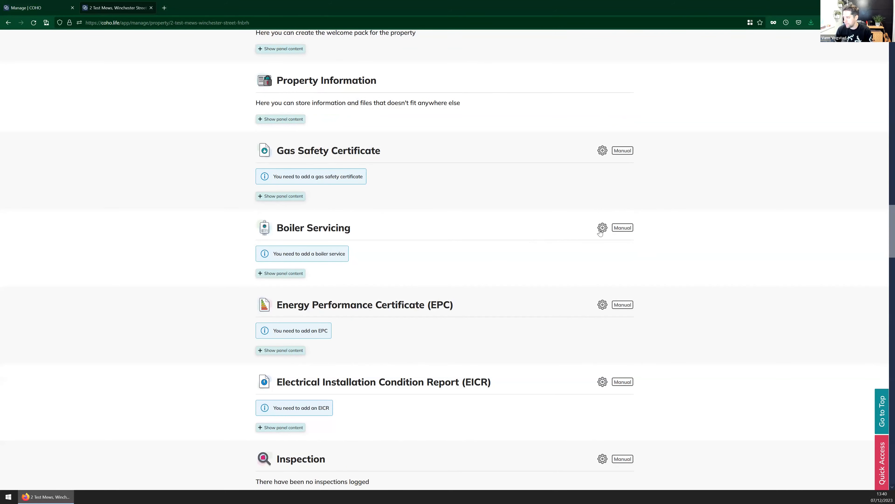
{"action": "left_click", "coordinate": [603, 227]}
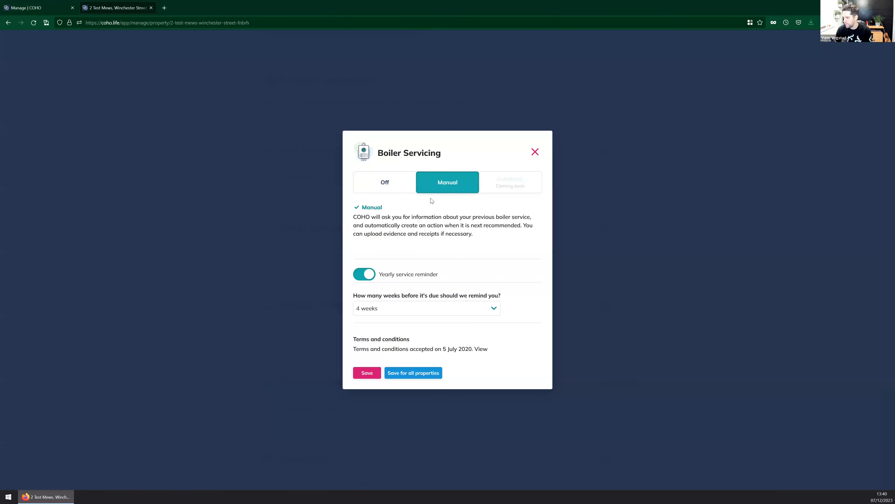
{"action": "left_click", "coordinate": [385, 182]}
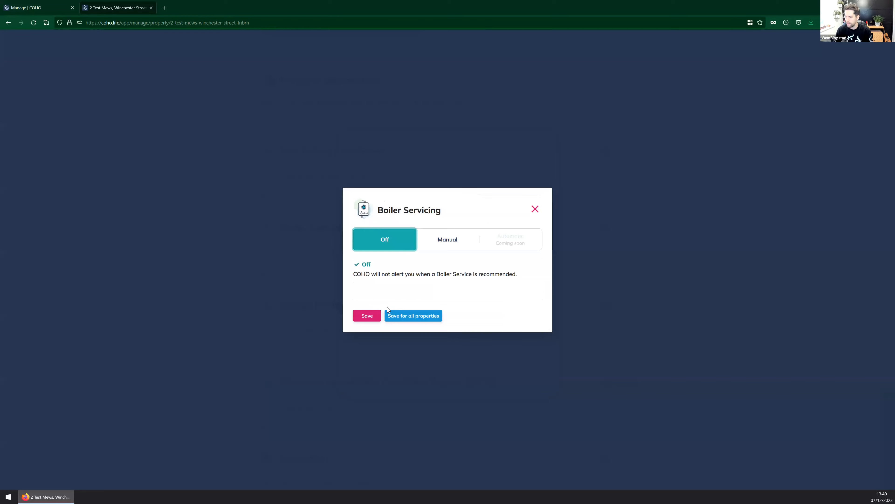
{"action": "mouse_move", "coordinate": [416, 318]}
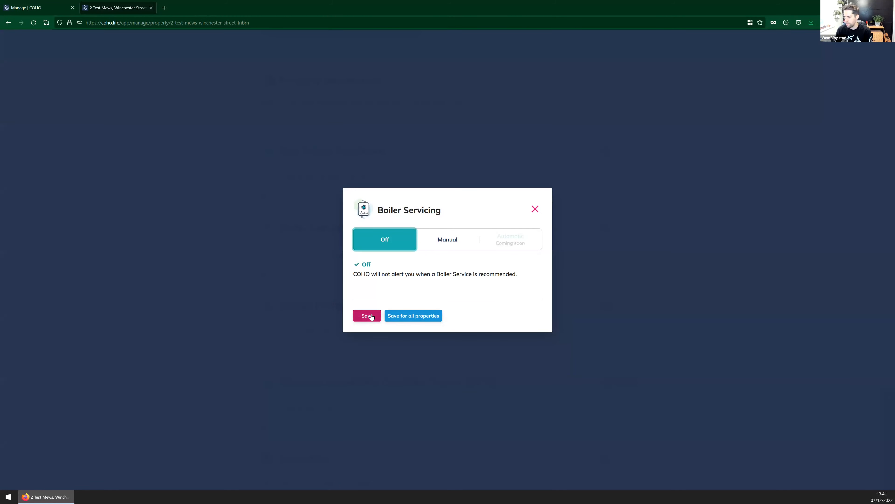
{"action": "left_click", "coordinate": [367, 315]}
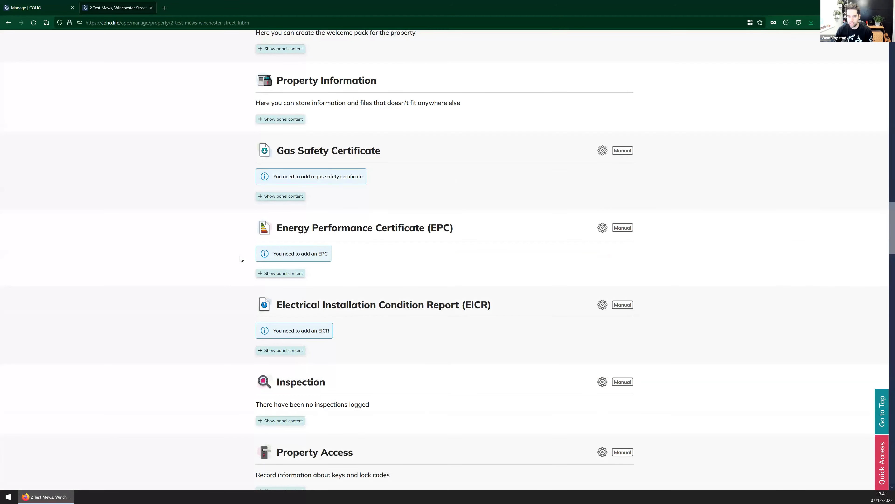
{"action": "mouse_move", "coordinate": [241, 225]}
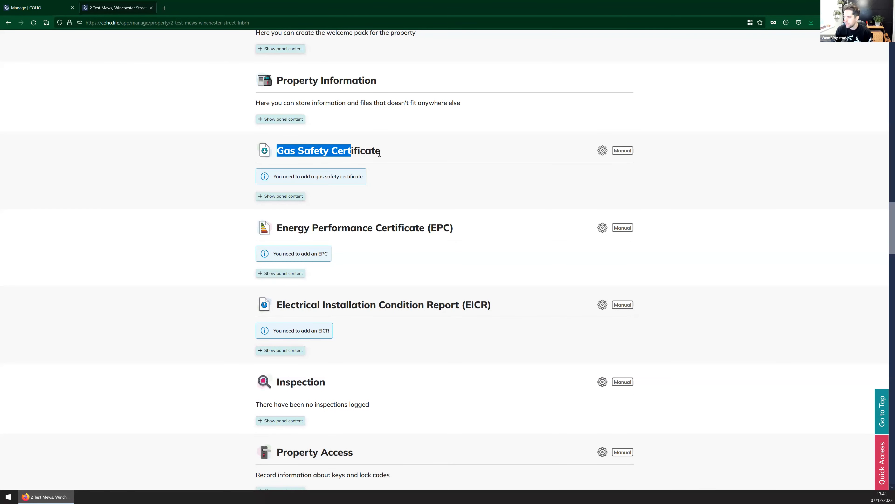
- Keep Gas Safety Certificate reminders Manual at four weeks and return to the property overview
{"action": "left_click", "coordinate": [603, 150]}
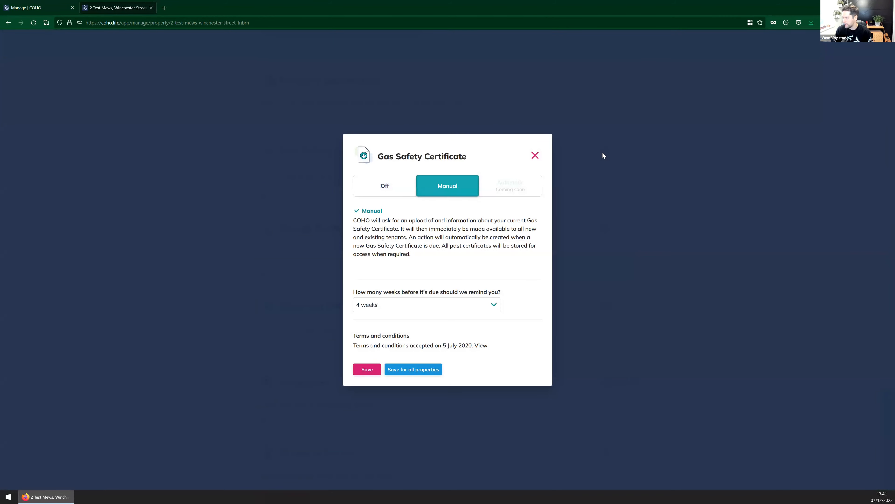
{"action": "mouse_move", "coordinate": [439, 204]}
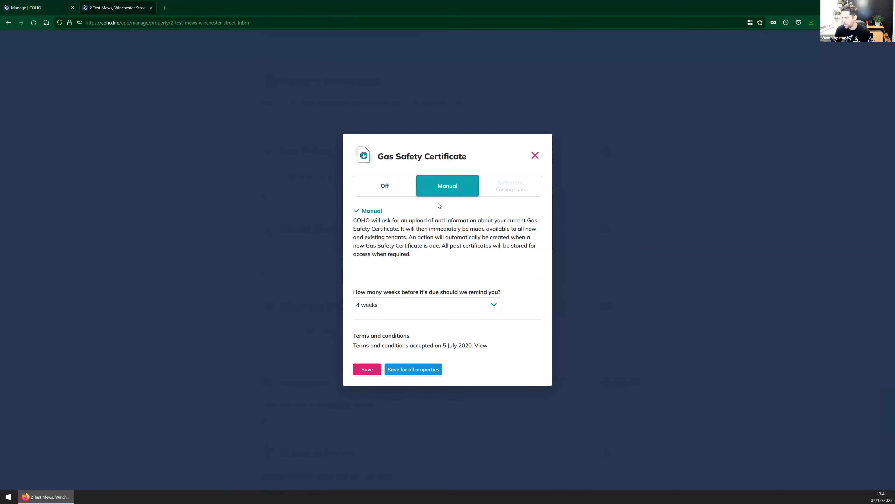
{"action": "mouse_move", "coordinate": [389, 305]}
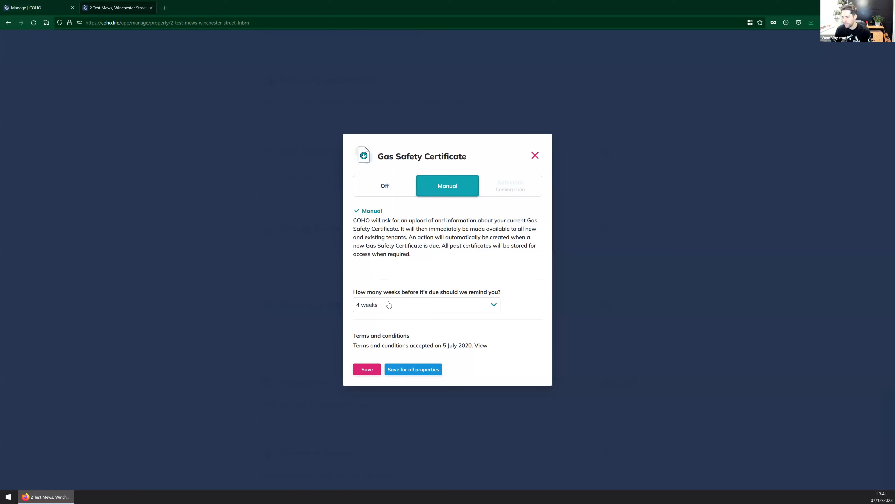
{"action": "mouse_move", "coordinate": [401, 306]}
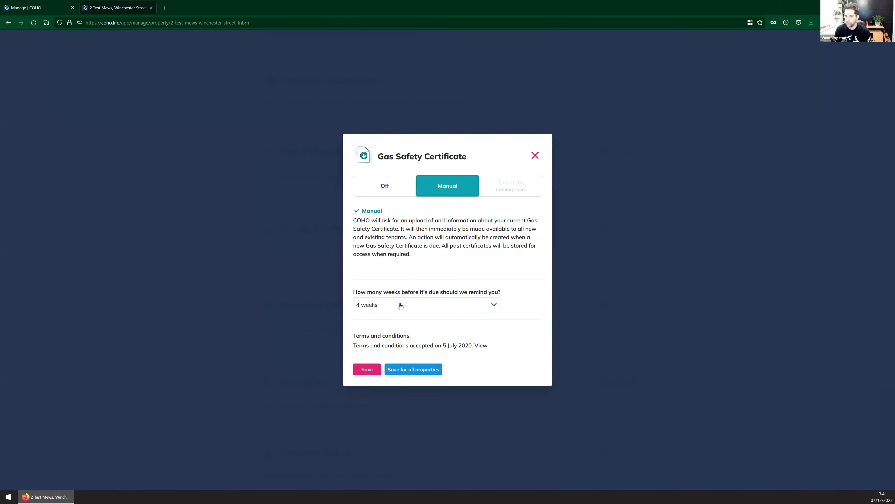
{"action": "left_click", "coordinate": [425, 304]}
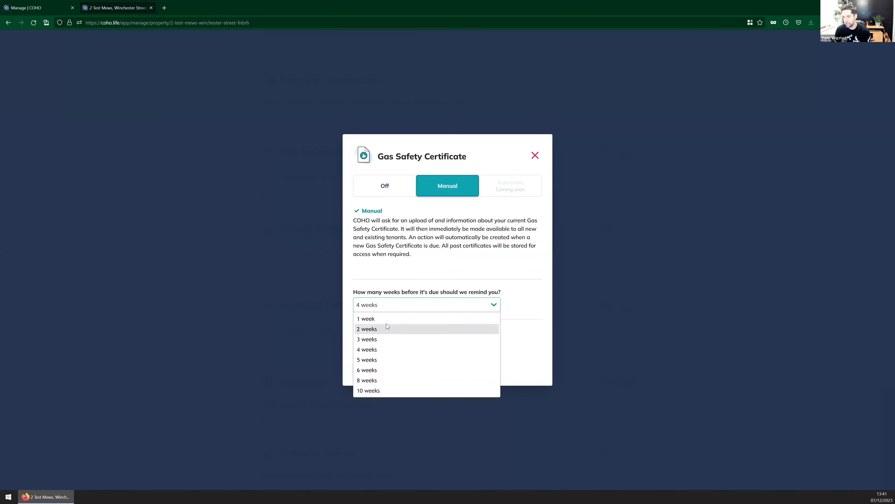
{"action": "left_click", "coordinate": [367, 370]}
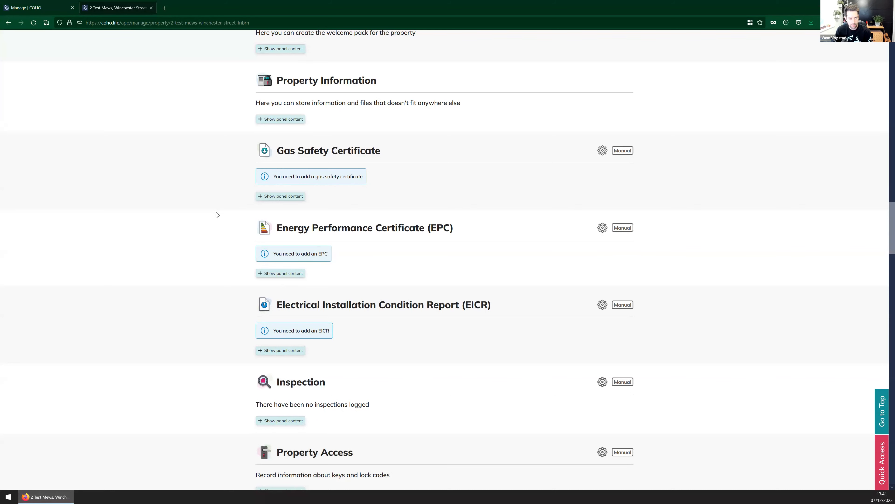
{"action": "scroll", "scroll_direction": "up", "scroll_amount": 3}
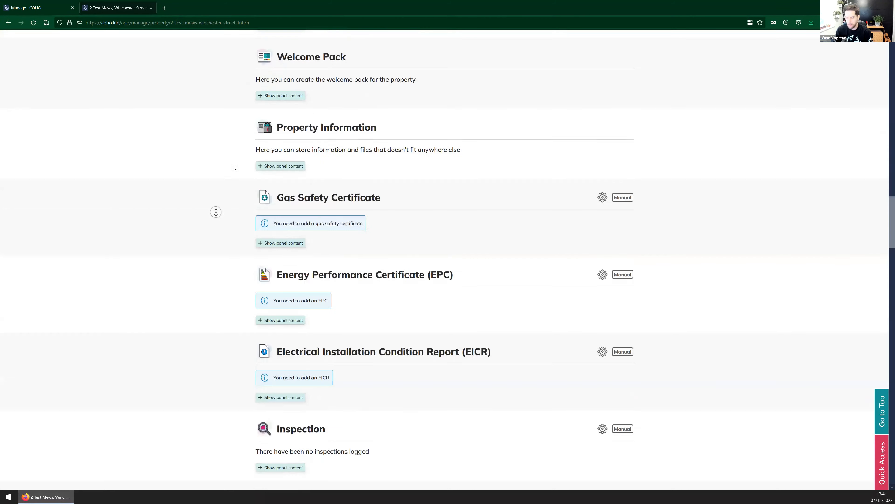
{"action": "scroll", "scroll_direction": "up", "scroll_amount": 3}
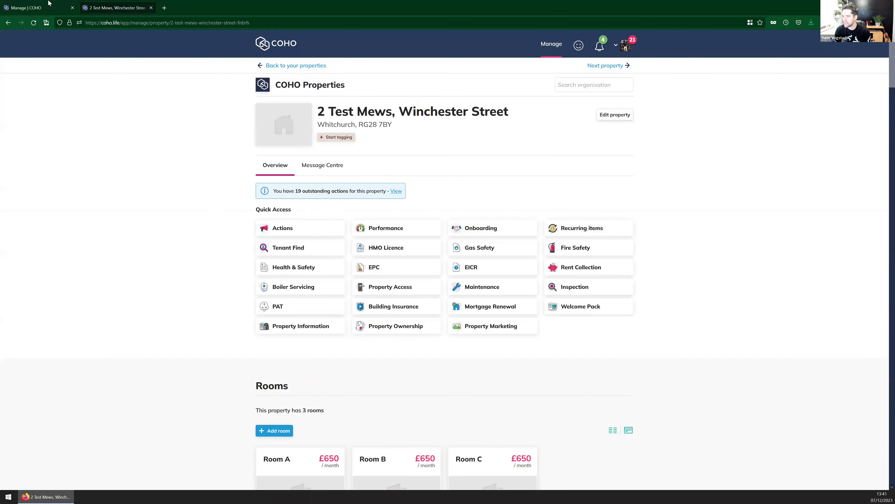
{"action": "mouse_move", "coordinate": [42, 6]}
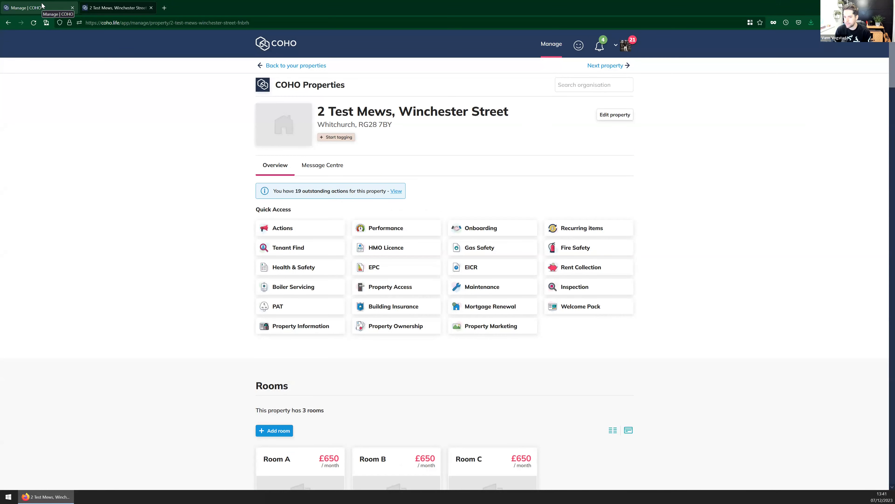
- Set the portfolio Compliance expiry filter to All, then return to the 2 Test Mews page
{"action": "scroll", "scroll_direction": "down", "scroll_amount": 3}
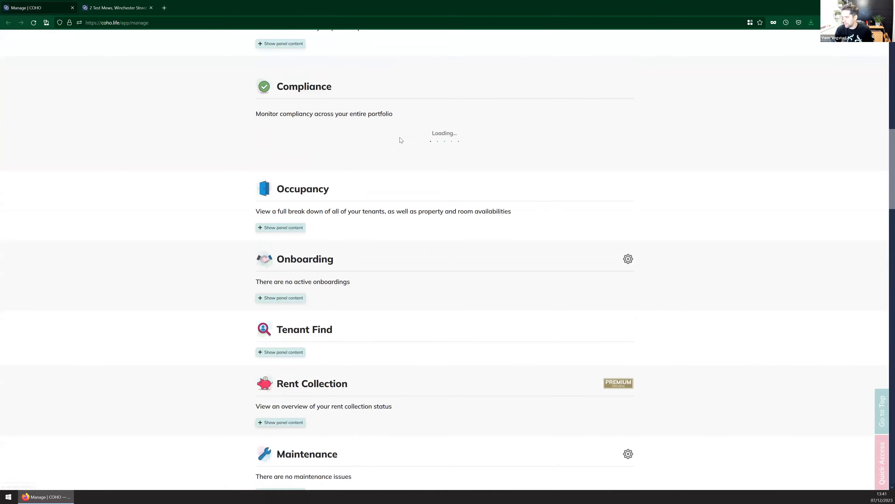
{"action": "left_click", "coordinate": [294, 92]}
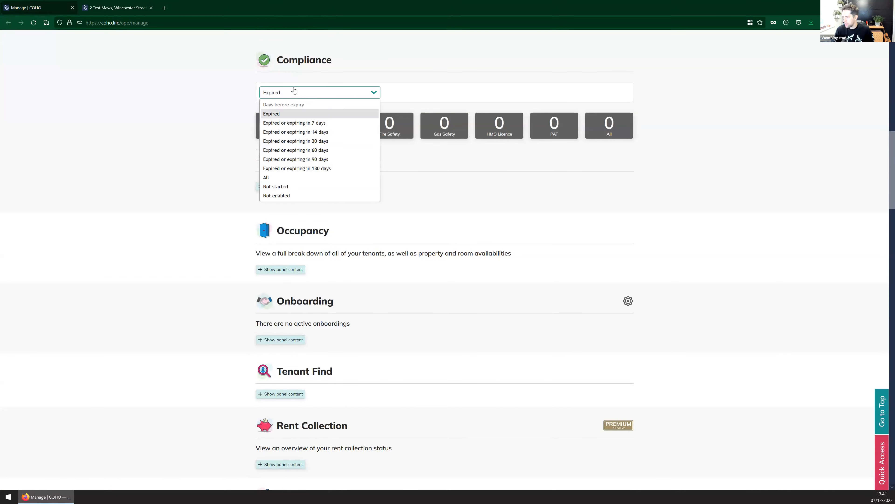
{"action": "left_click", "coordinate": [272, 114]}
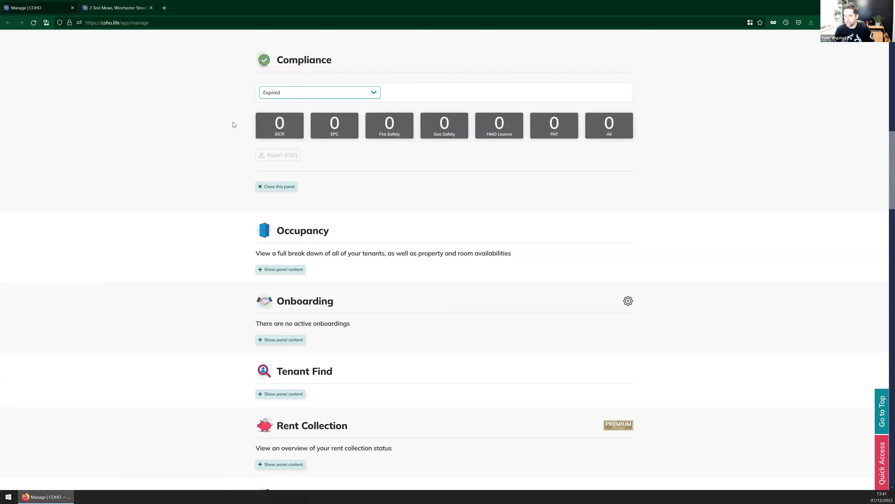
{"action": "mouse_move", "coordinate": [236, 121]}
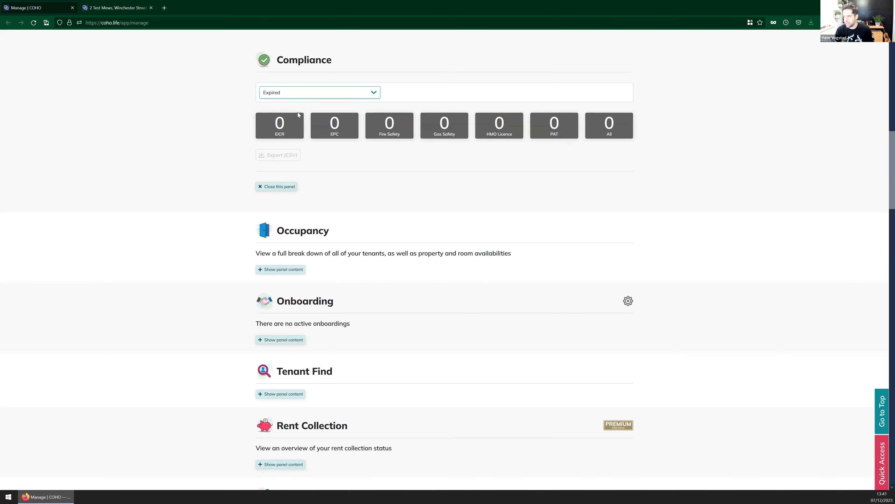
{"action": "left_click", "coordinate": [320, 92]}
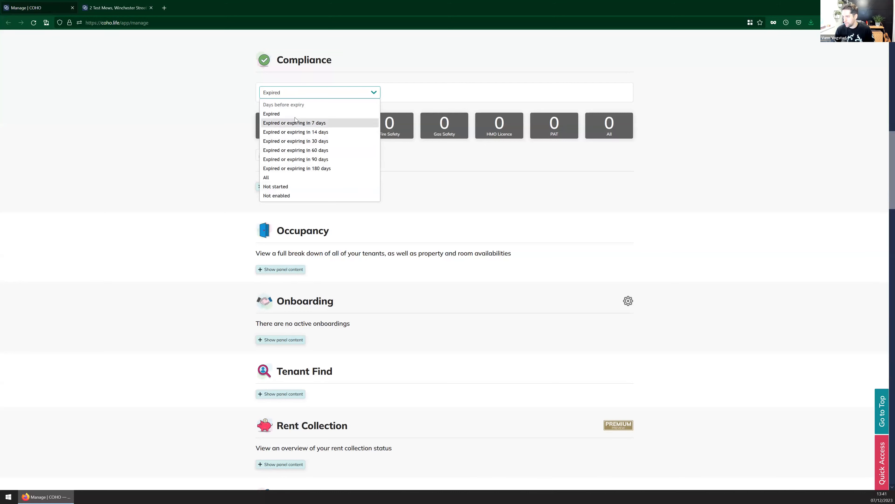
{"action": "left_click", "coordinate": [266, 177]}
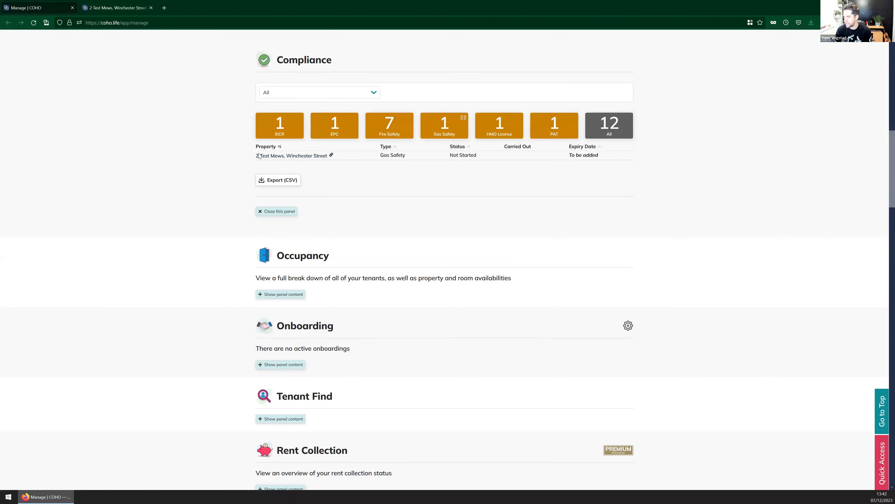
{"action": "left_click", "coordinate": [291, 156]}
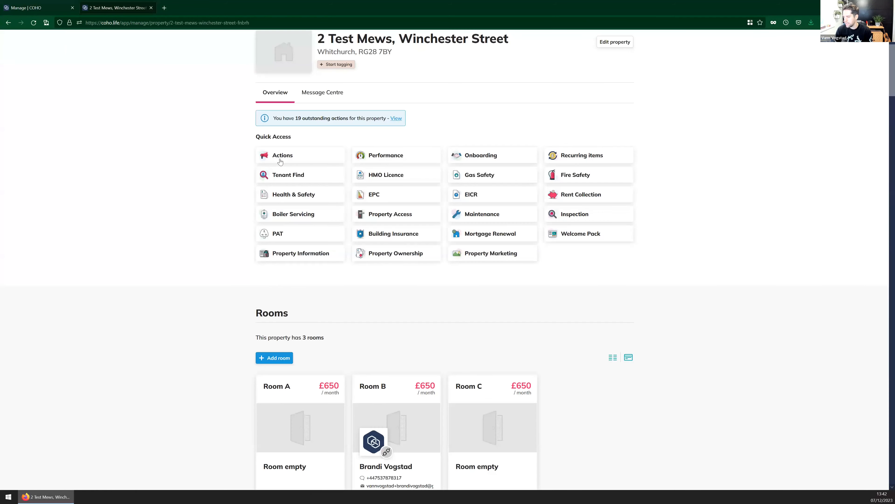
- Start a new Gas Safety Certificate with valid-from date 01/01/2023
{"action": "left_click", "coordinate": [282, 155]}
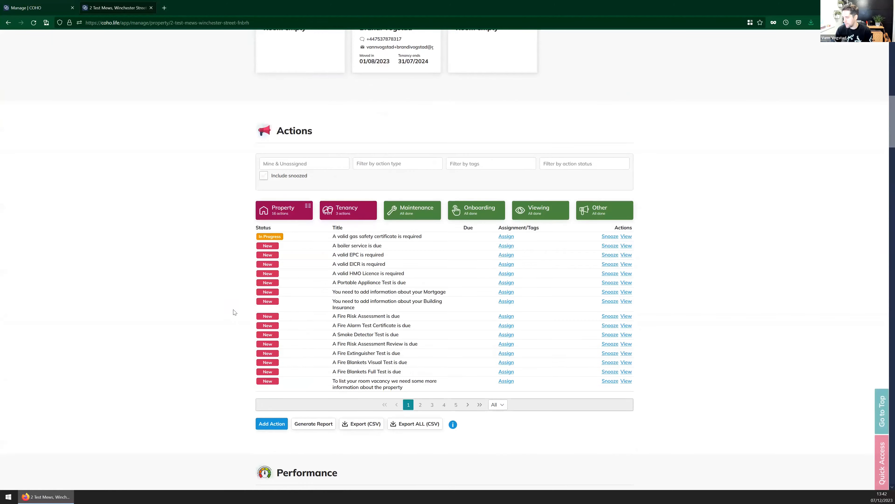
{"action": "scroll", "scroll_direction": "down", "scroll_amount": 3}
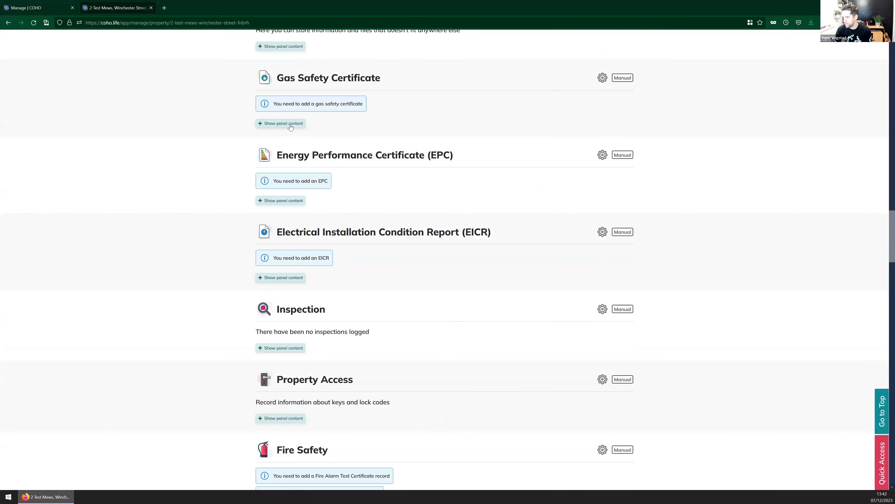
{"action": "left_click", "coordinate": [283, 123]}
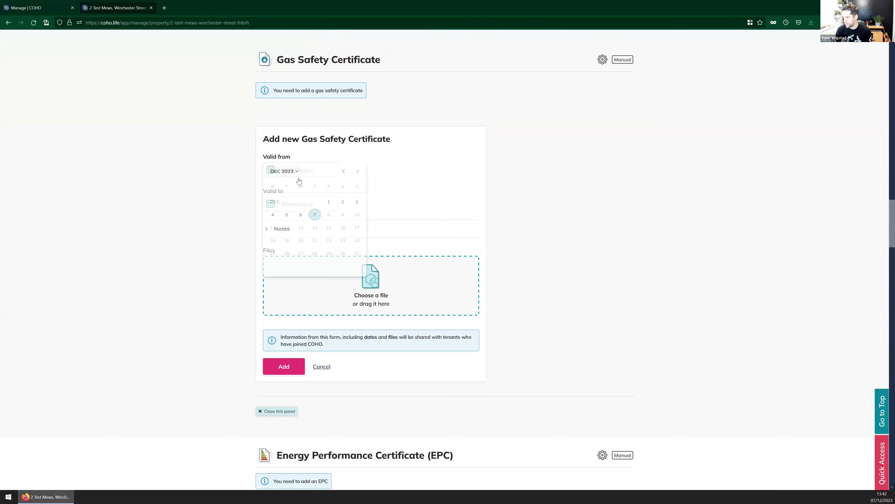
{"action": "left_click", "coordinate": [344, 171]}
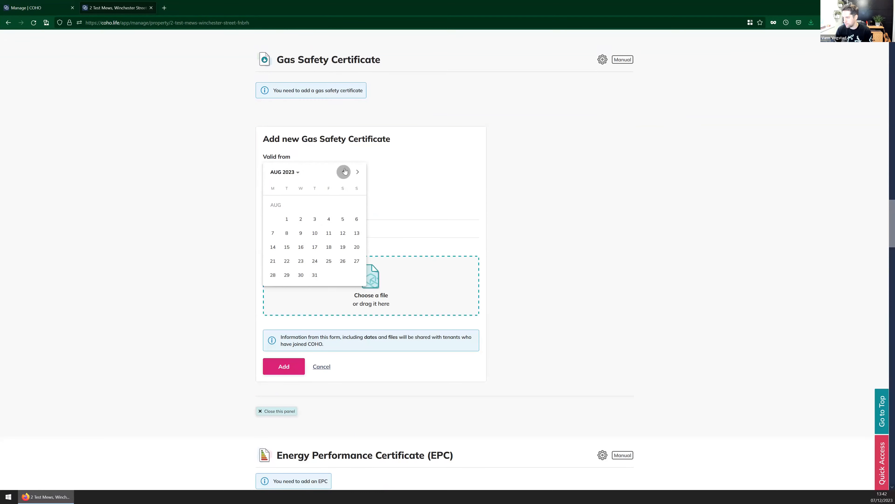
{"action": "left_click", "coordinate": [344, 171]}
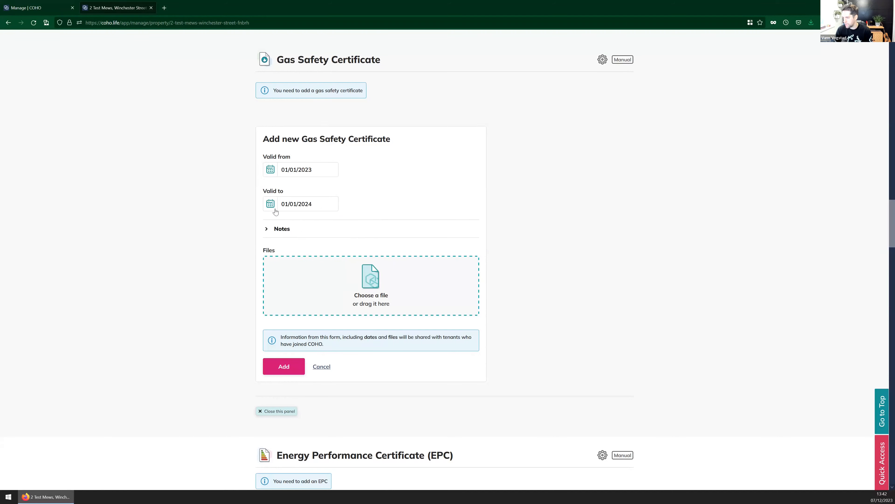
- Set the certificate's valid-to date to 08/12/2023 and begin attaching a file
{"action": "left_click", "coordinate": [270, 203]}
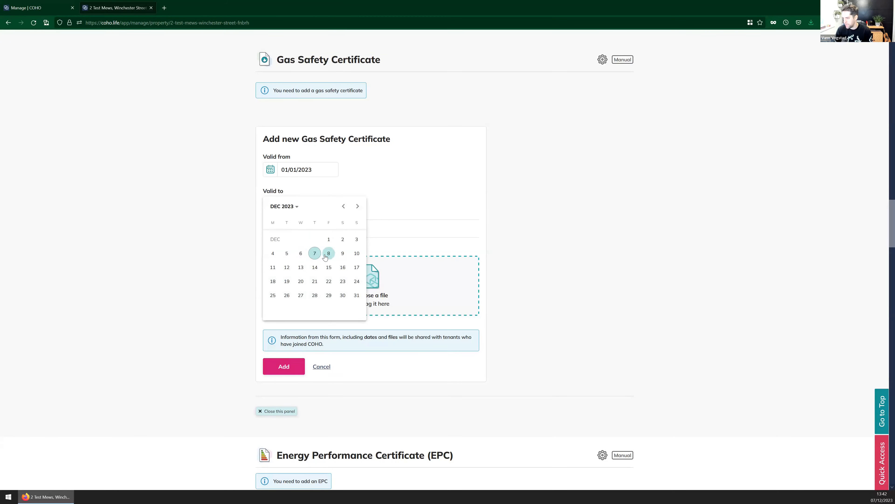
{"action": "left_click", "coordinate": [329, 253]}
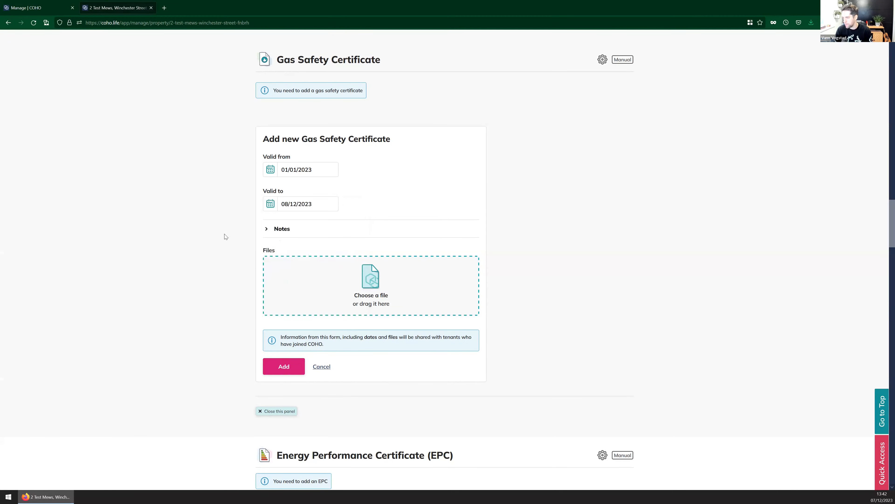
{"action": "scroll", "scroll_direction": "down", "scroll_amount": 3}
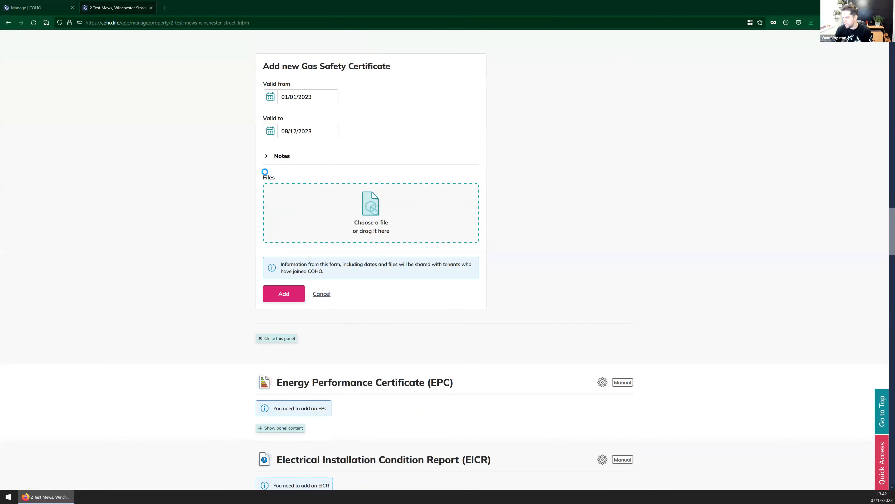
{"action": "left_click", "coordinate": [371, 212]}
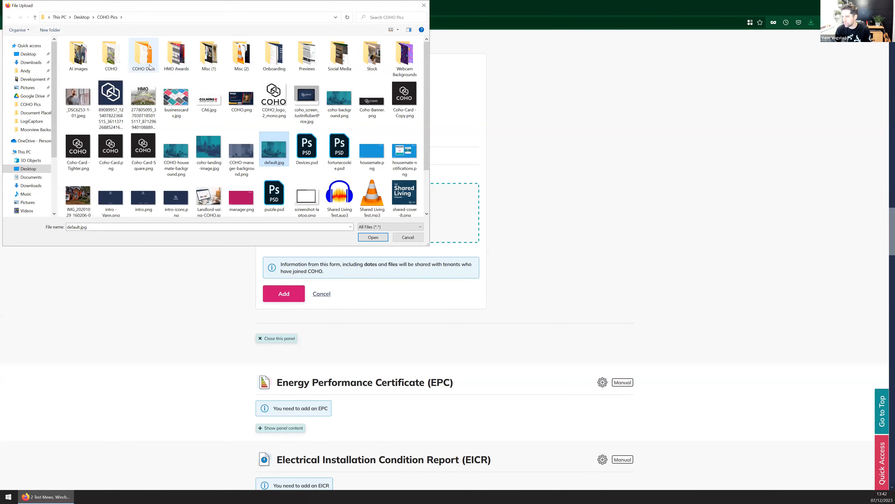
{"action": "mouse_move", "coordinate": [209, 53]}
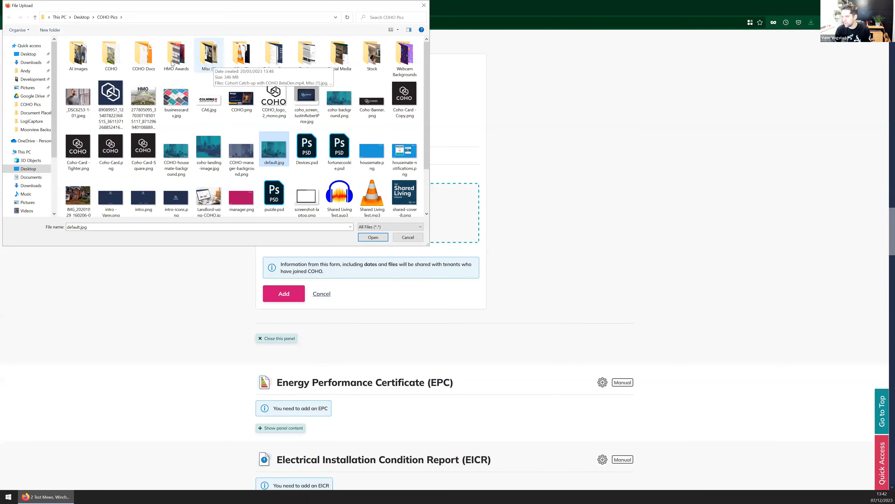
{"action": "mouse_move", "coordinate": [152, 61]}
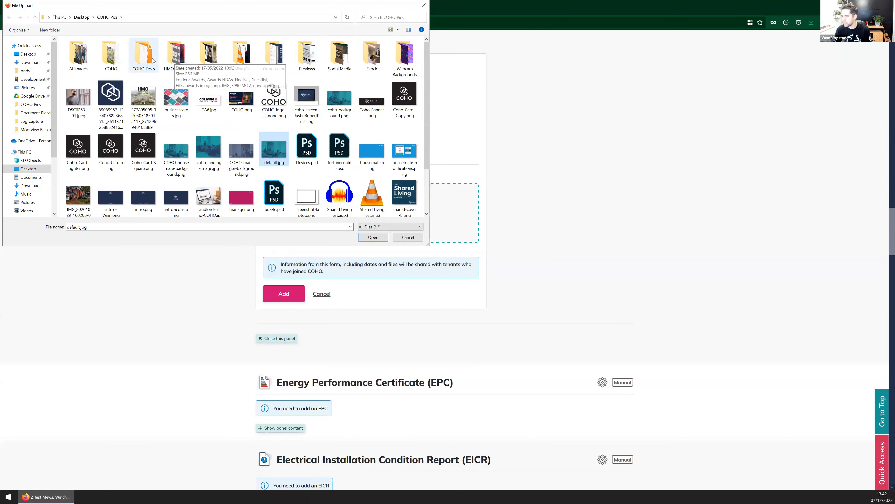
- Save the new Gas Safety Certificate, valid 1 January to 8 December 2023 with EmptyPDF.pdf
{"action": "double_click", "coordinate": [143, 52]}
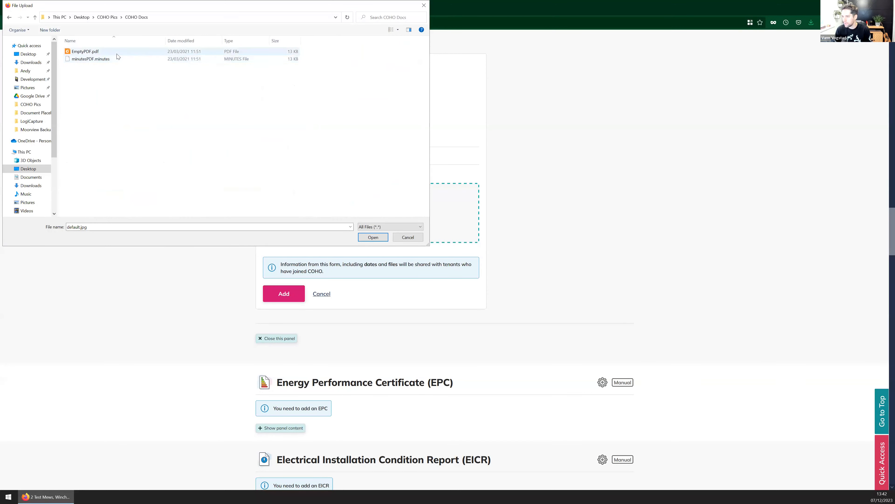
{"action": "left_click", "coordinate": [373, 237]}
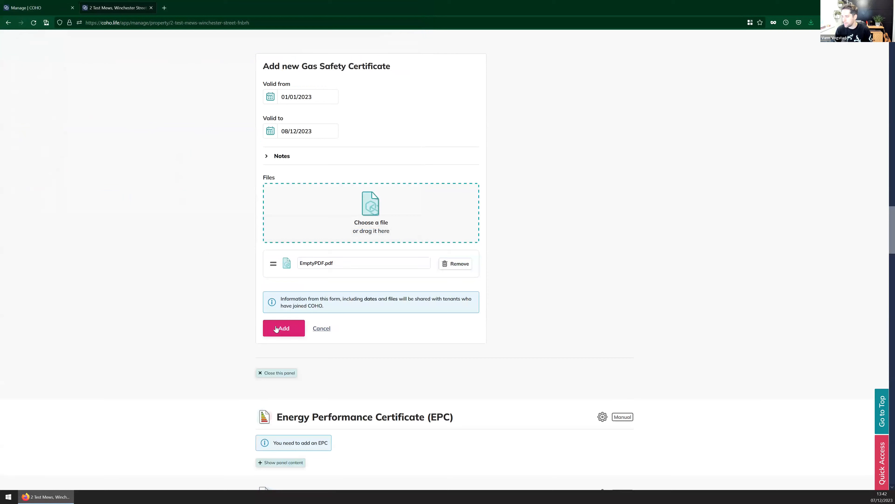
{"action": "left_click", "coordinate": [283, 328]}
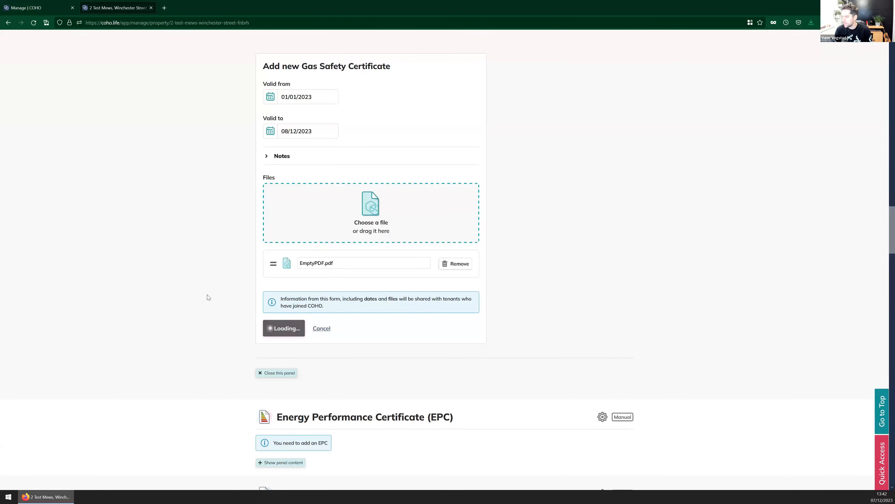
{"action": "left_click", "coordinate": [284, 328]}
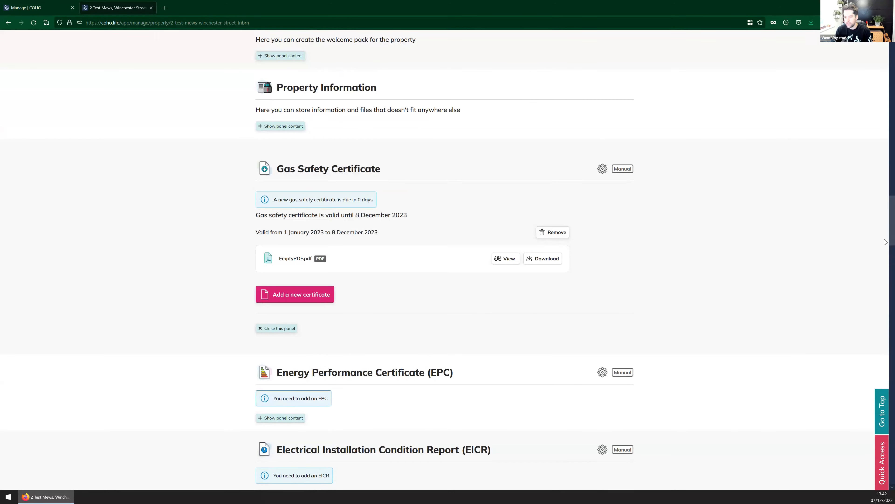
{"action": "scroll", "scroll_direction": "up", "scroll_amount": 3}
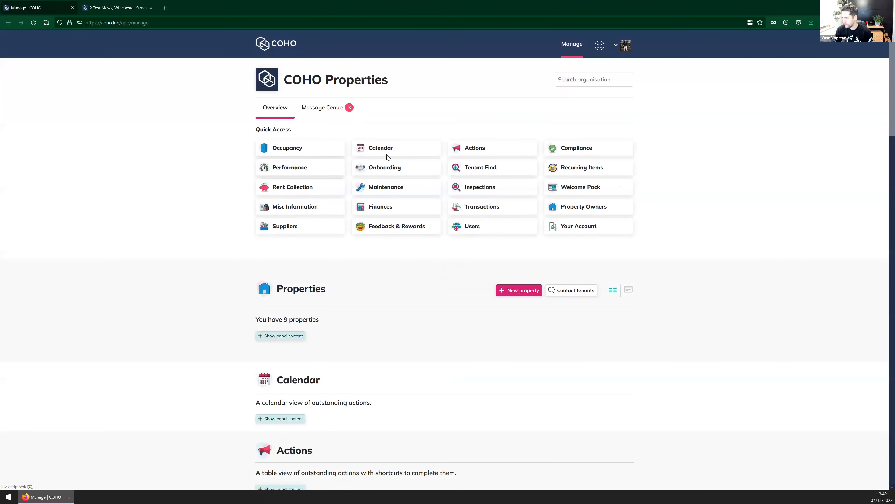
- Filter the Compliance panel to items expired or expiring within 30 days, listing 2 Test Mews Gas Safety
{"action": "scroll", "scroll_direction": "down", "scroll_amount": 3}
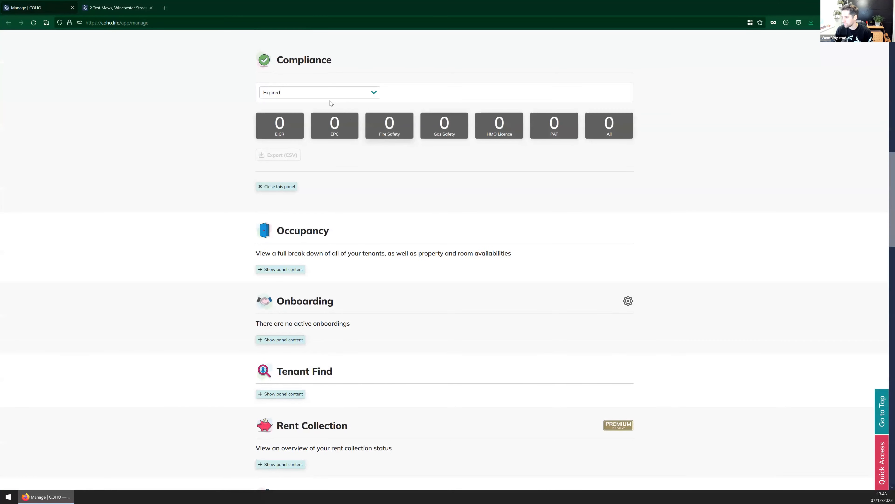
{"action": "left_click", "coordinate": [320, 93]}
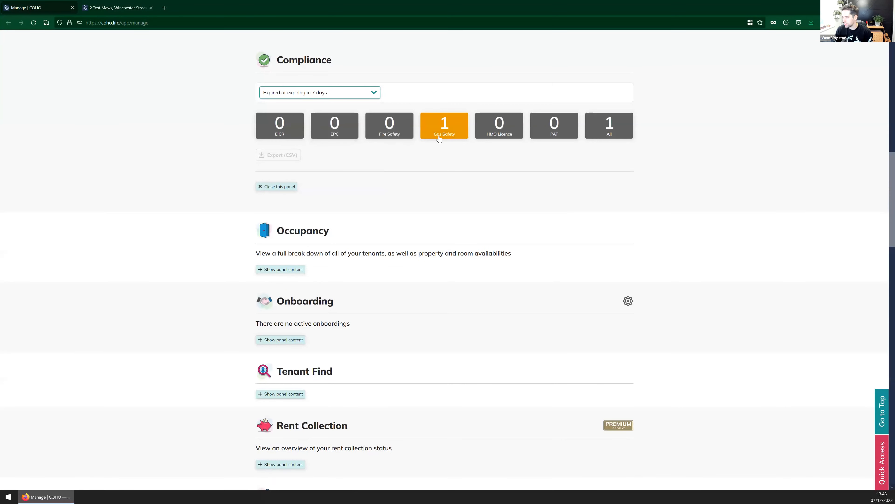
{"action": "mouse_move", "coordinate": [437, 128]}
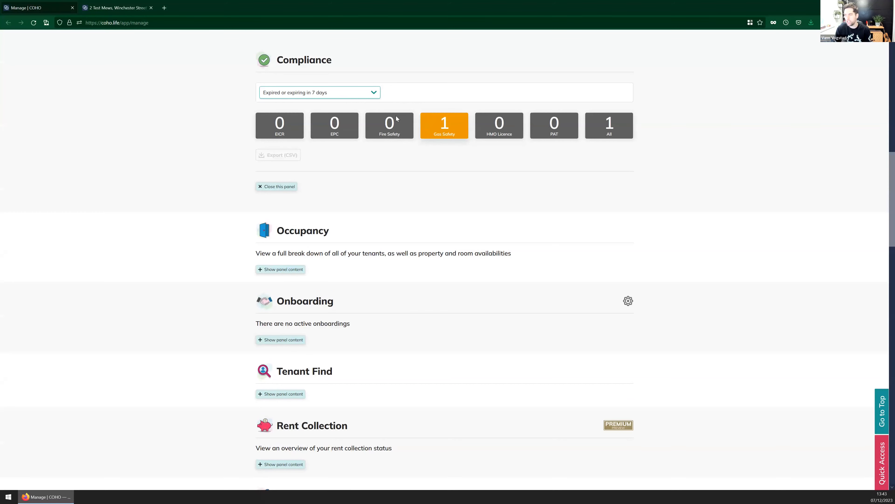
{"action": "left_click", "coordinate": [320, 92]}
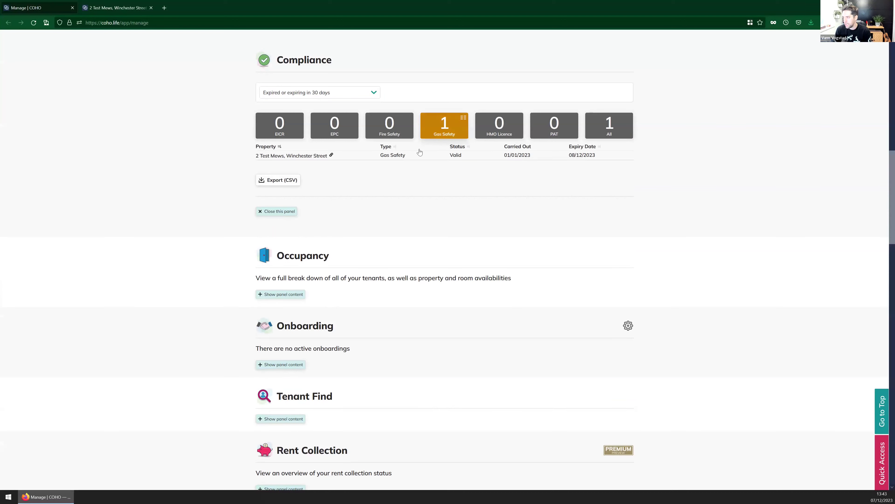
{"action": "mouse_move", "coordinate": [276, 189]}
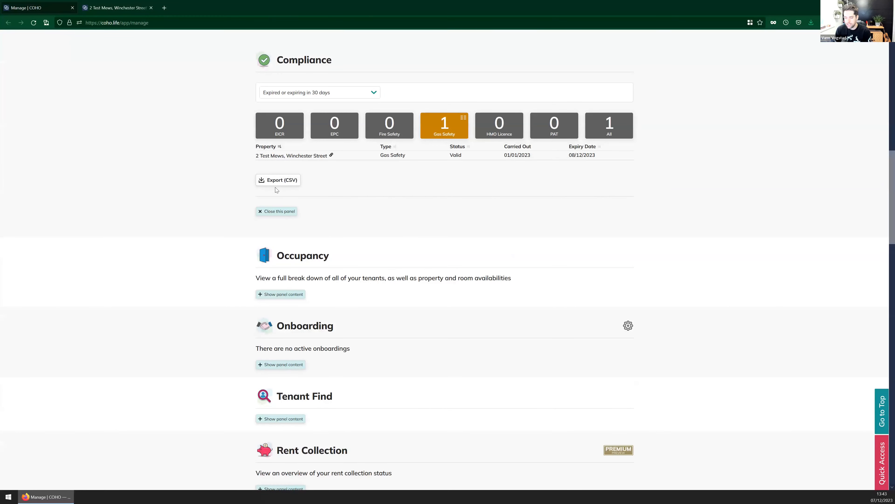
{"action": "mouse_move", "coordinate": [213, 203]}
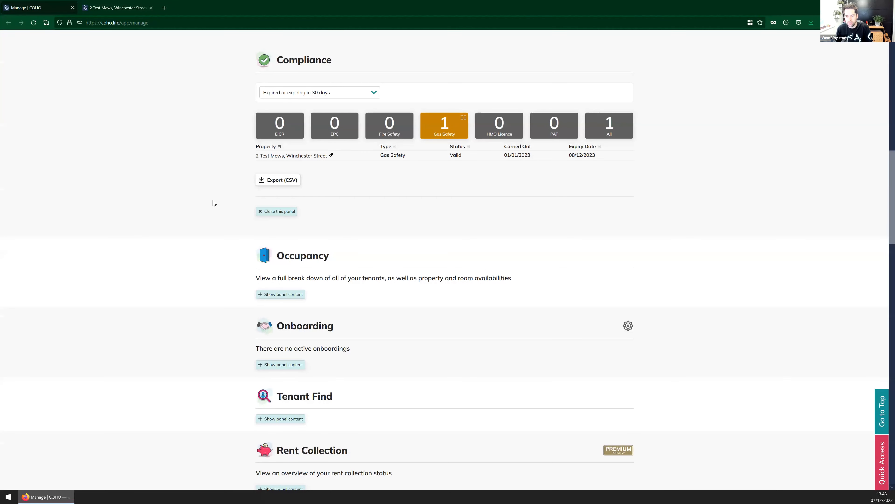
{"action": "mouse_move", "coordinate": [182, 214]}
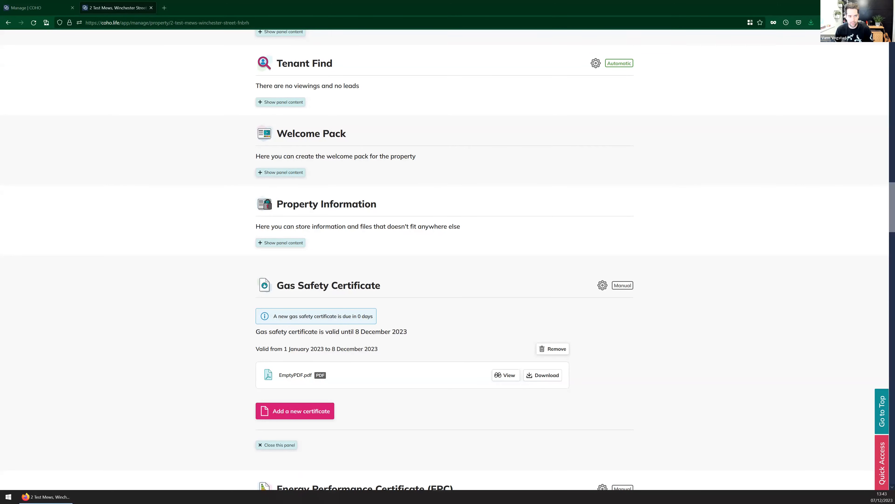
{"action": "mouse_move", "coordinate": [159, 322]}
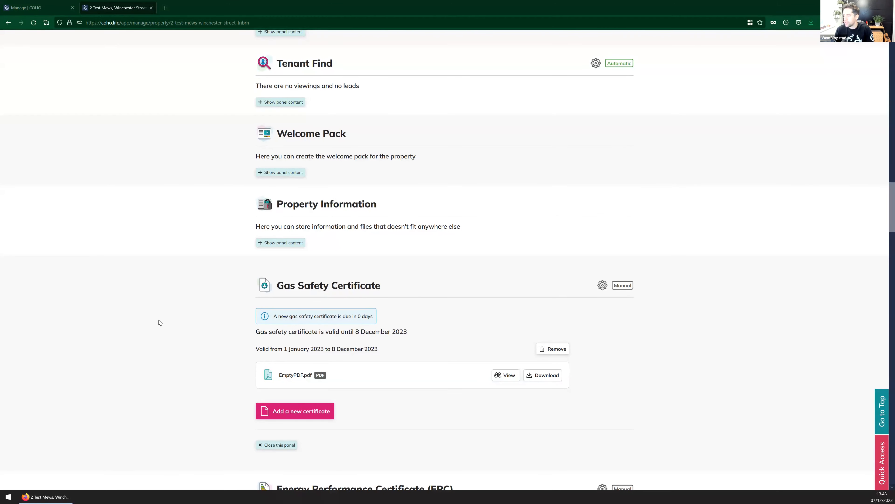
{"action": "scroll", "scroll_direction": "down", "scroll_amount": 3}
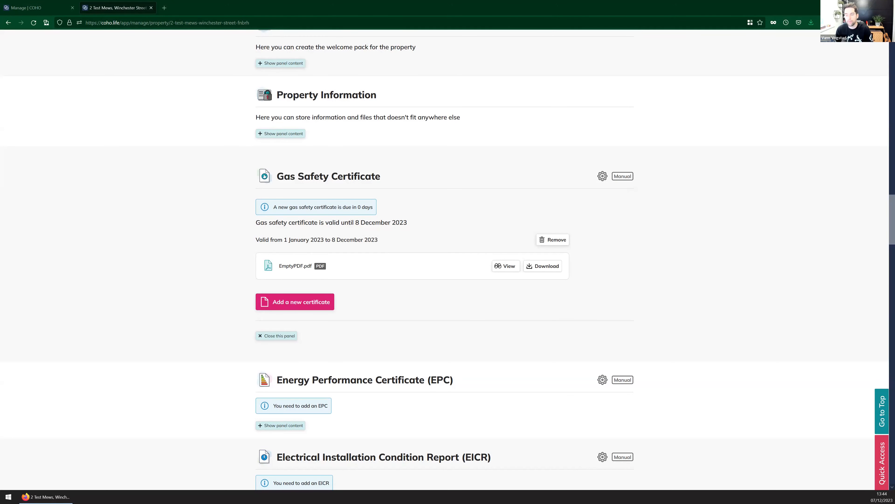
{"action": "mouse_move", "coordinate": [134, 250]}
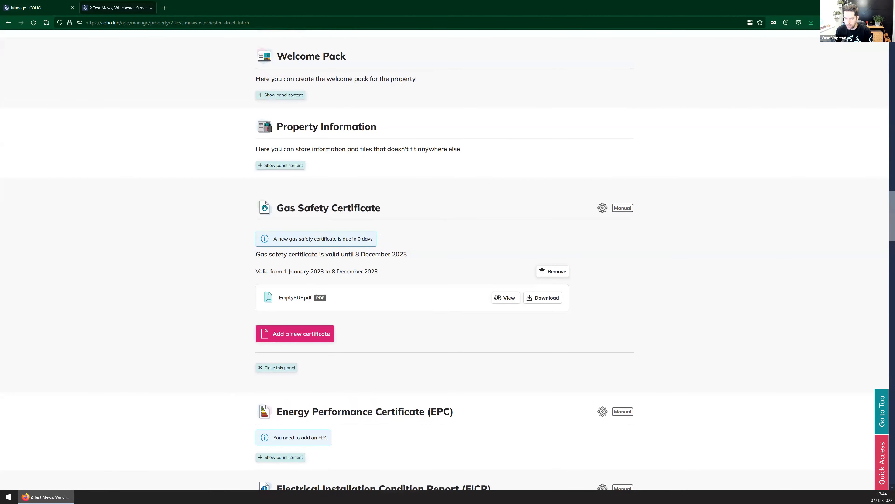
{"action": "mouse_move", "coordinate": [113, 244]}
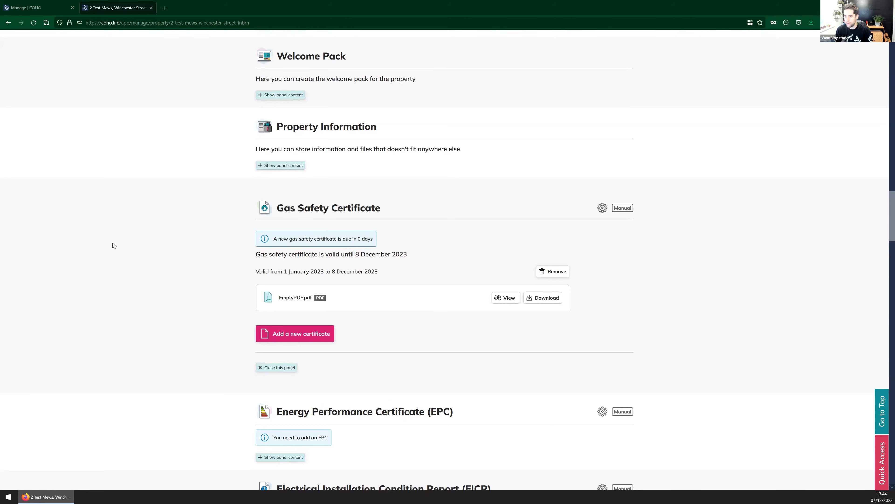
{"action": "scroll", "scroll_direction": "down", "scroll_amount": 3}
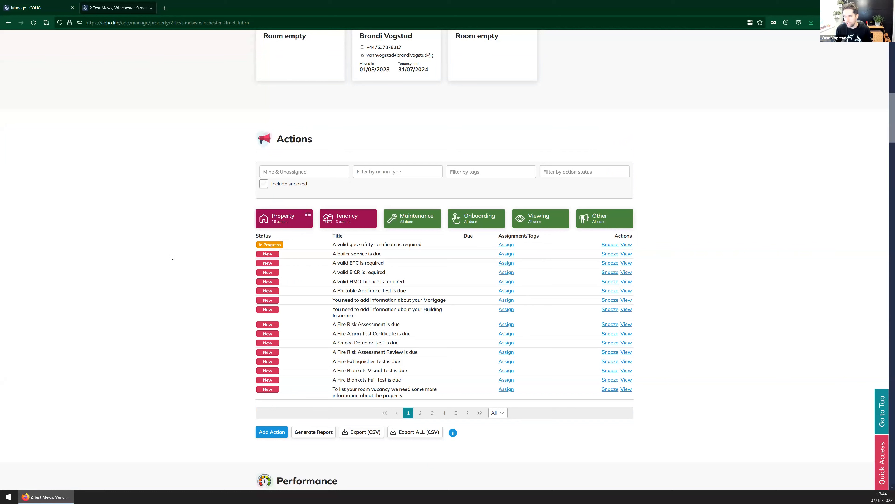
{"action": "mouse_move", "coordinate": [201, 254]}
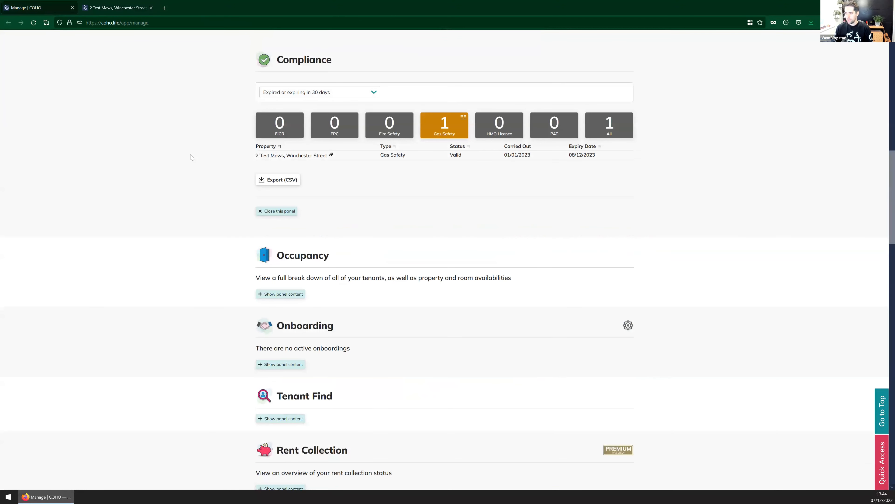
- Collapse the Compliance panel and scroll through the portfolio overview
{"action": "left_click", "coordinate": [277, 211]}
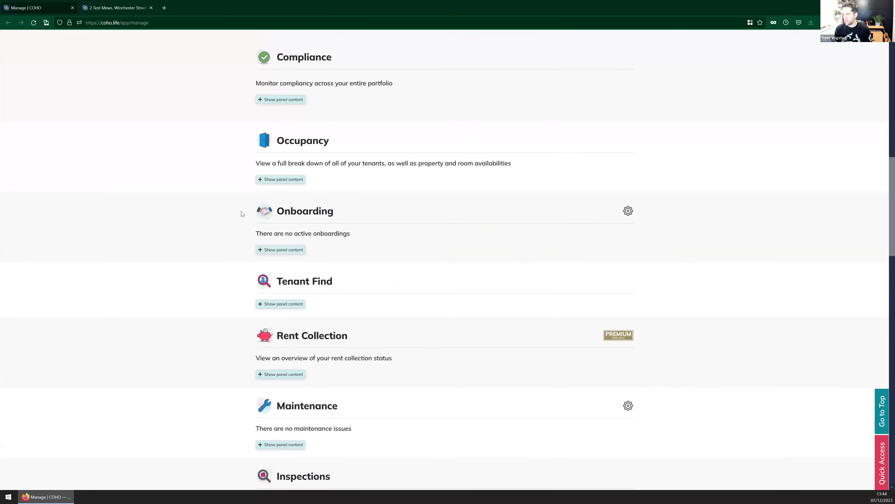
{"action": "scroll", "scroll_direction": "down", "scroll_amount": 3}
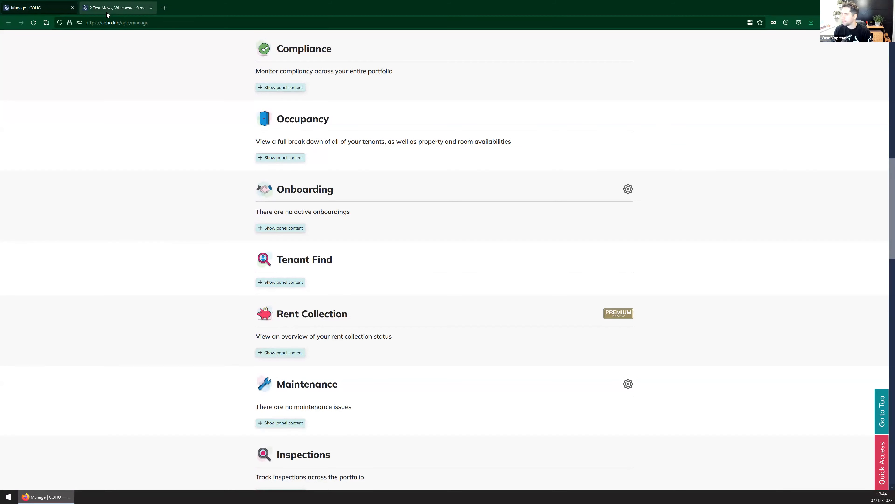
{"action": "mouse_move", "coordinate": [108, 14]}
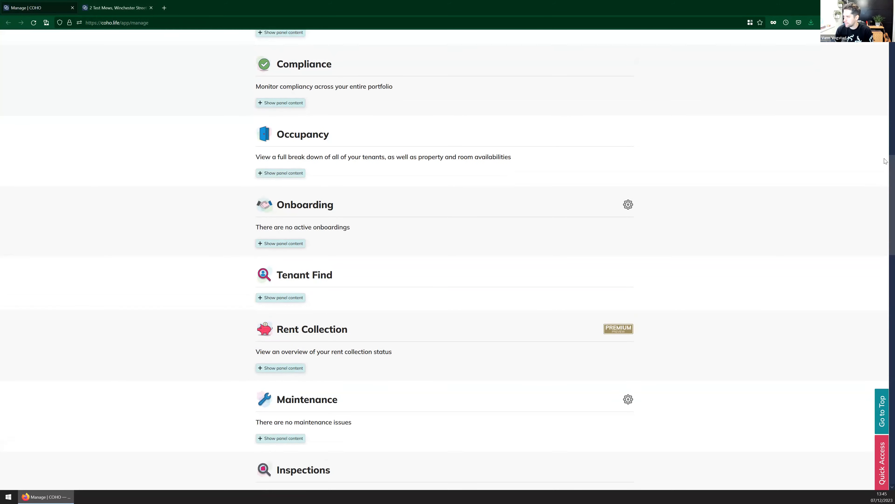
{"action": "scroll", "scroll_direction": "down", "scroll_amount": 3}
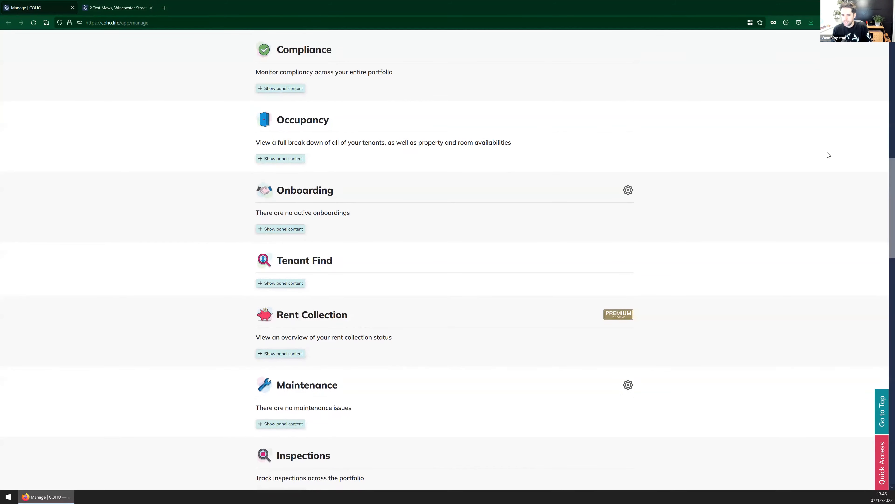
{"action": "mouse_move", "coordinate": [772, 190]}
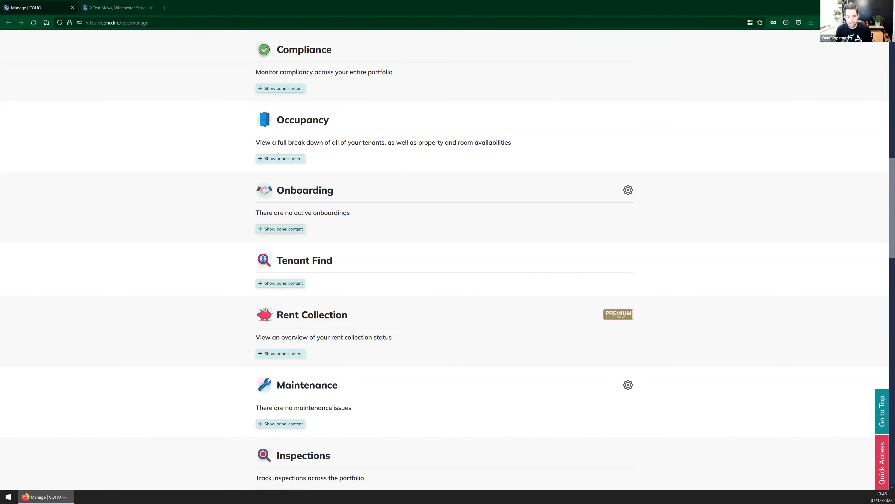
{"action": "mouse_move", "coordinate": [161, 222]}
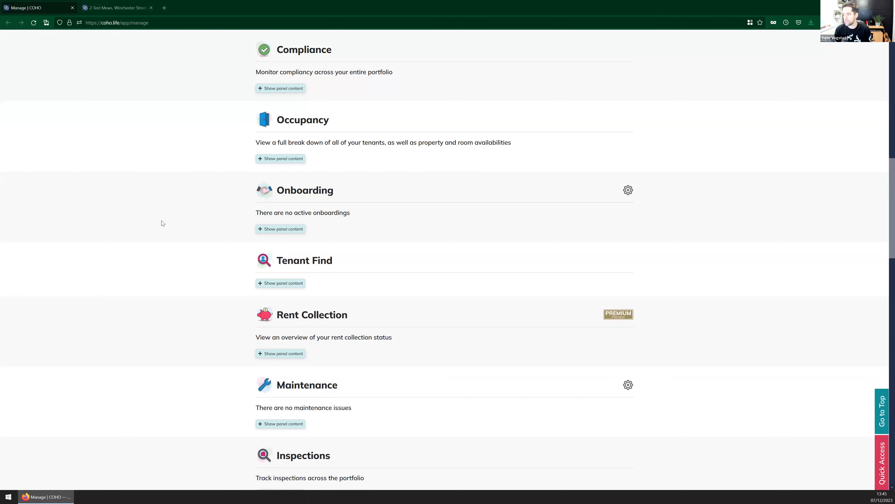